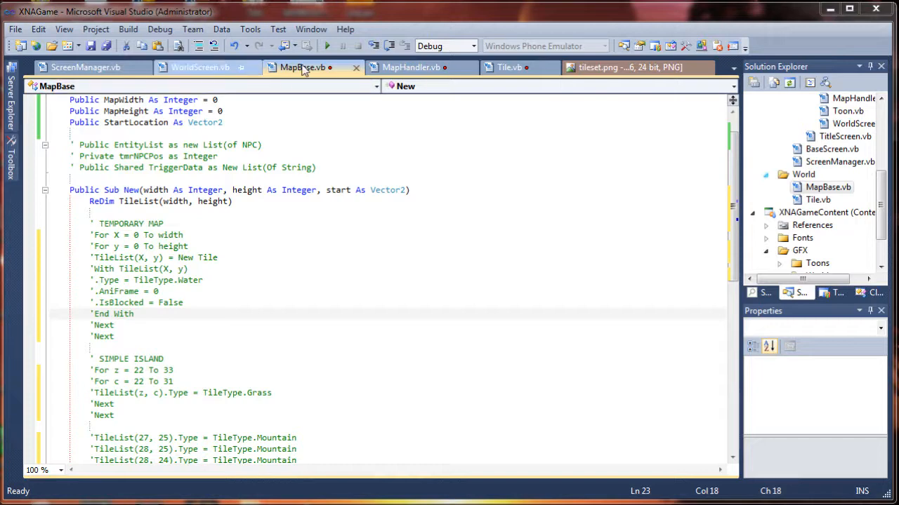
Switch to MapHandler.vb and add a blank line after LoadMap's End Function.
{"action": "left_click", "coordinate": [411, 68]}
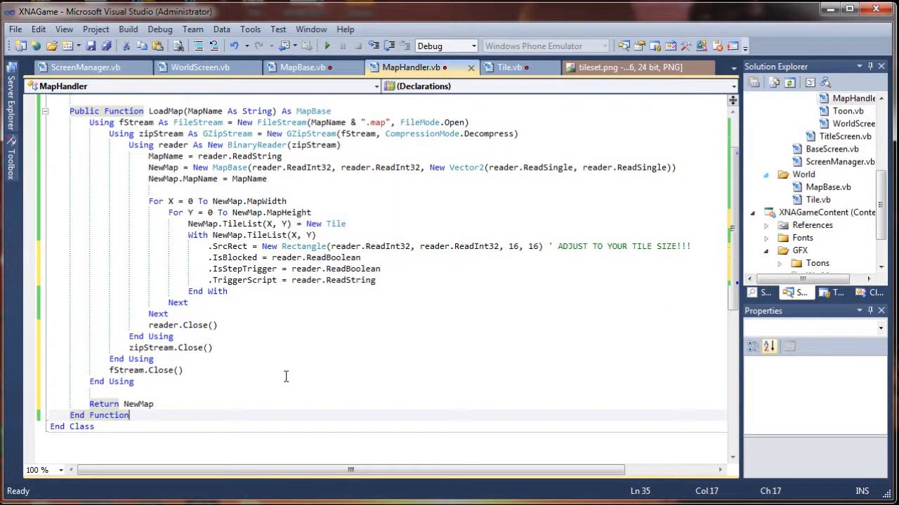
{"action": "key", "text": "enter"}
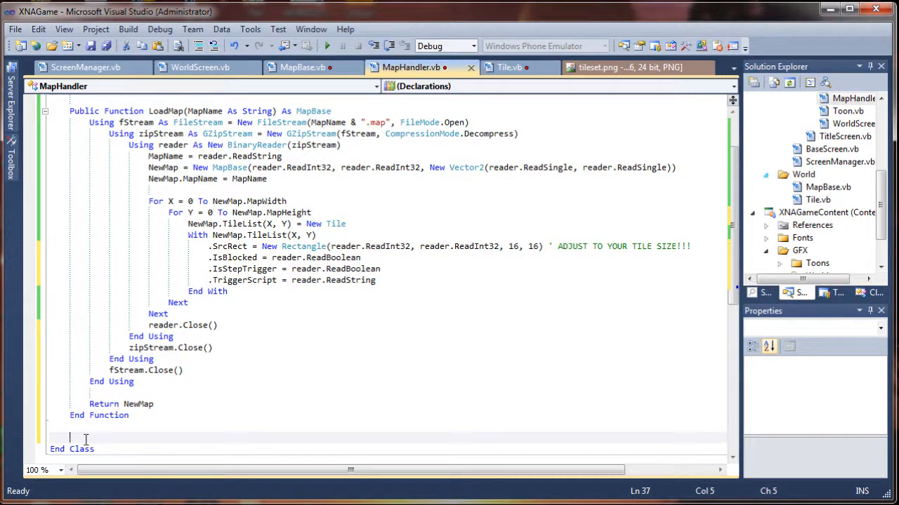
Declare 'Public Sub SaveMap(Map As MapBase, MapName As String)' with its generated End Sub.
{"action": "type", "text": "Public Sub"}
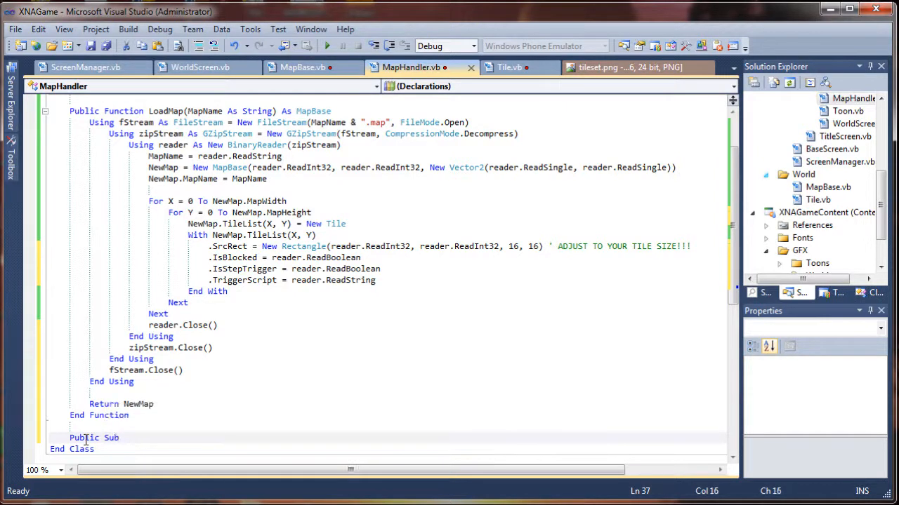
{"action": "type", "text": "SaveMa"}
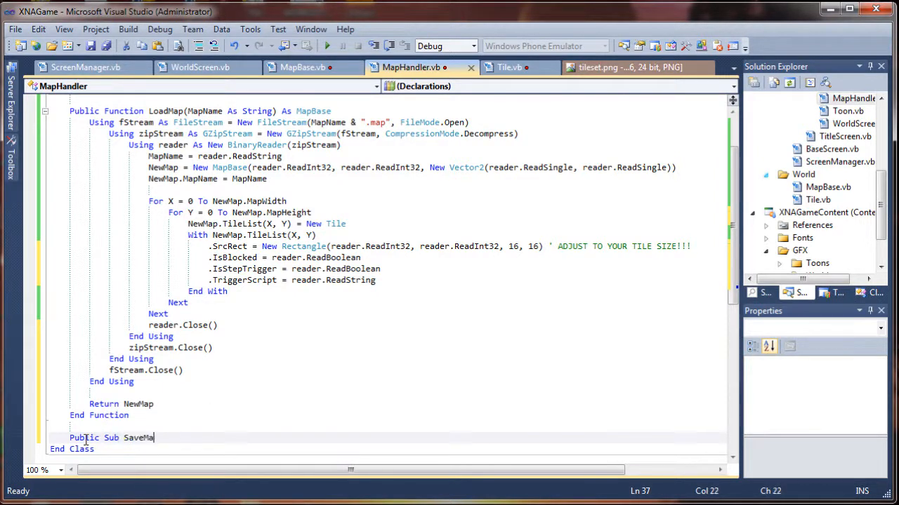
{"action": "type", "text": "p("}
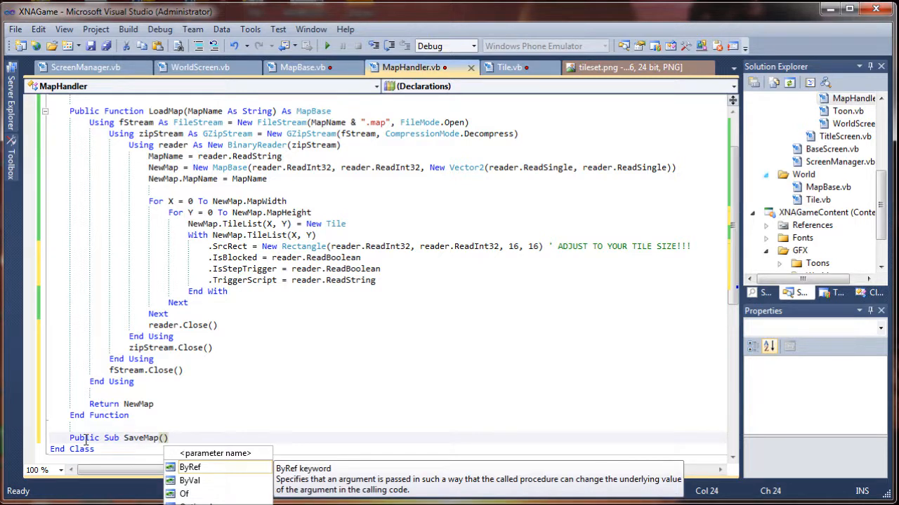
{"action": "type", "text": "Ma"}
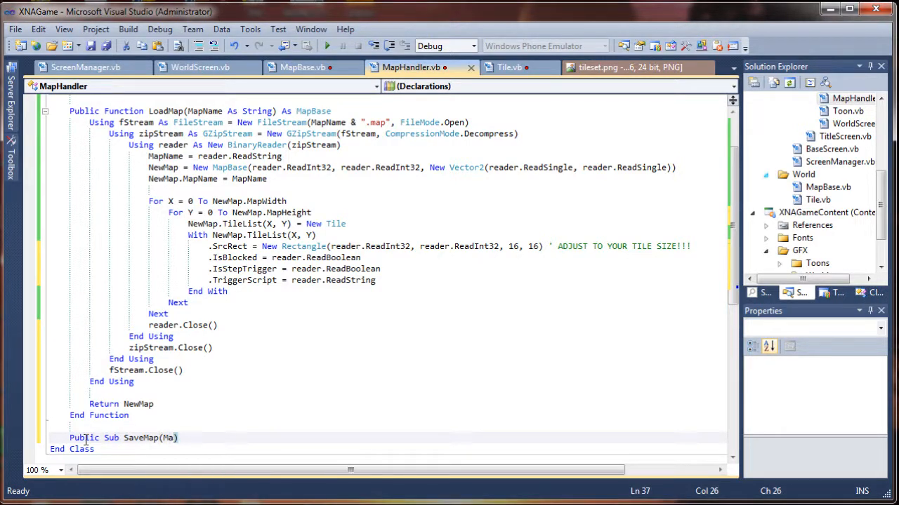
{"action": "type", "text": "p As MapBase"}
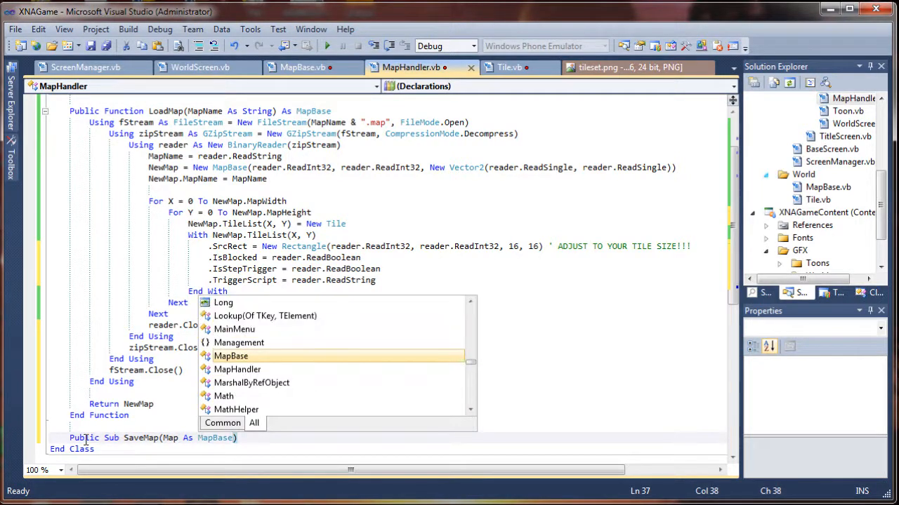
{"action": "type", "text": ","}
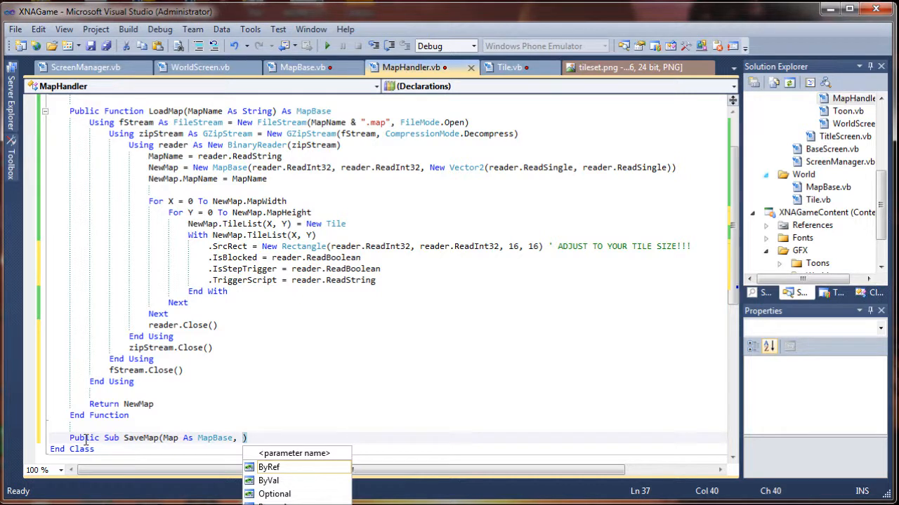
{"action": "type", "text": "Ma"}
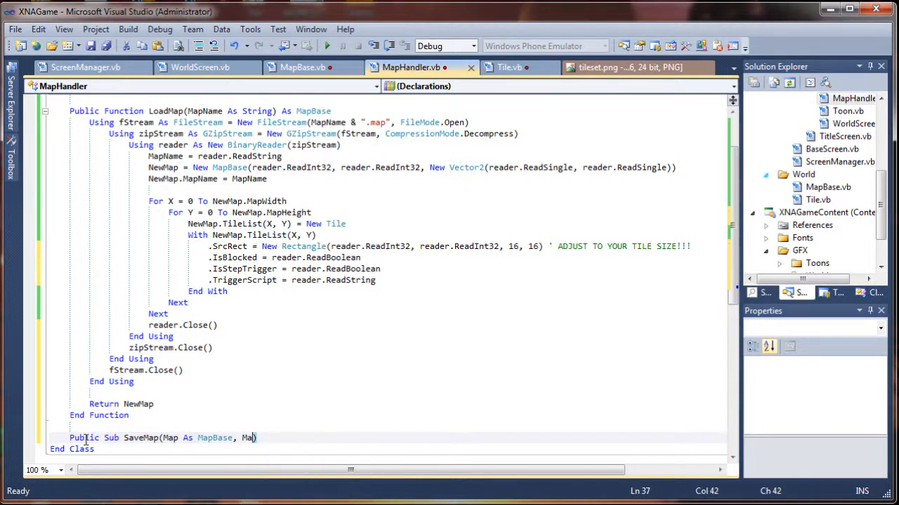
{"action": "type", "text": "p"}
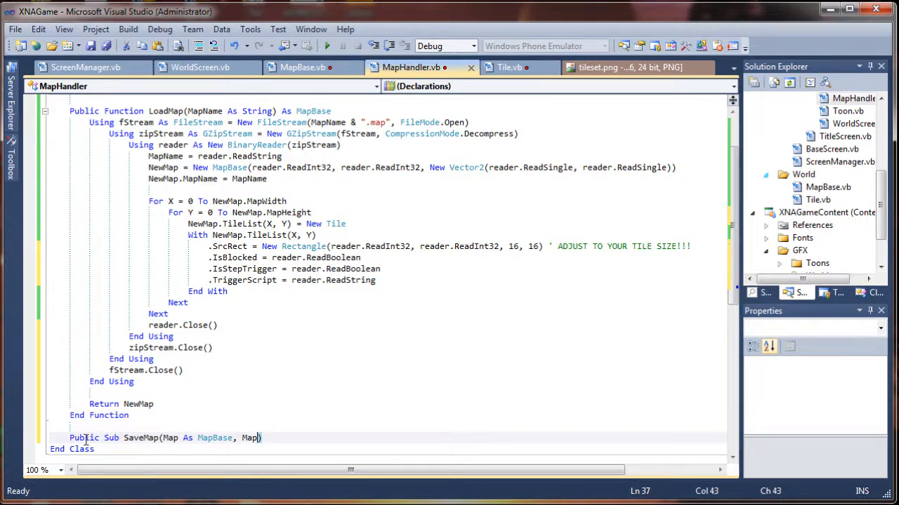
{"action": "type", "text": "N"}
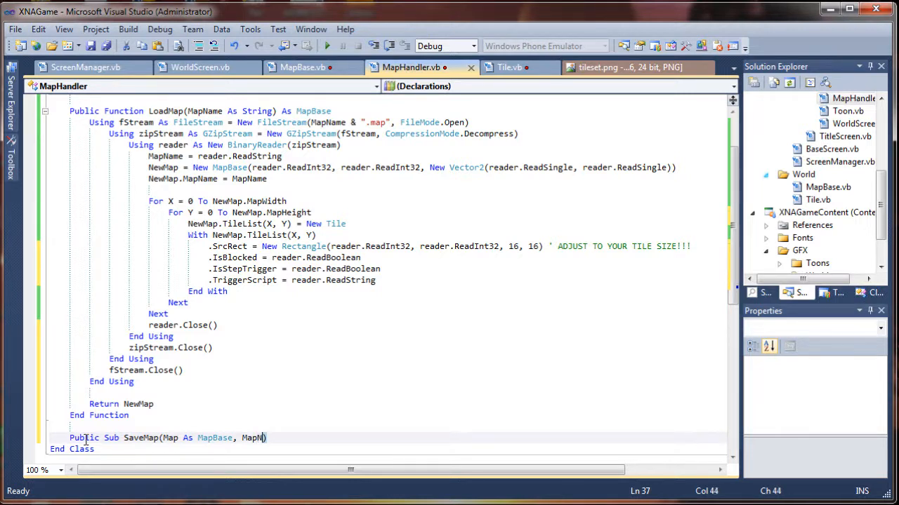
{"action": "type", "text": "ame"}
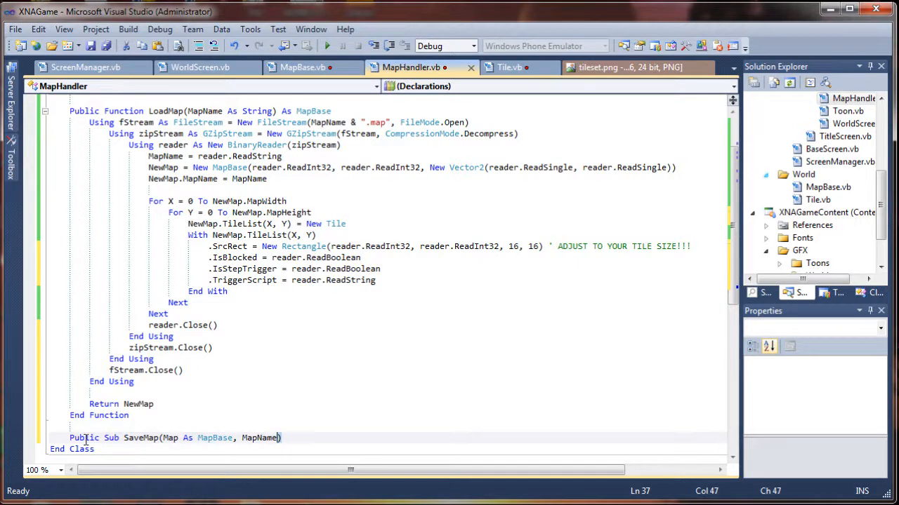
{"action": "type", "text": "As s"}
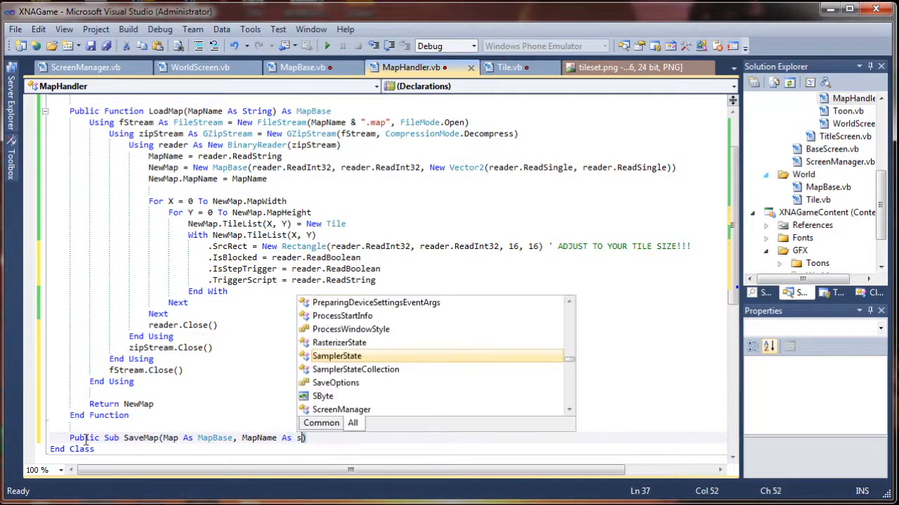
{"action": "type", "text": "tring"}
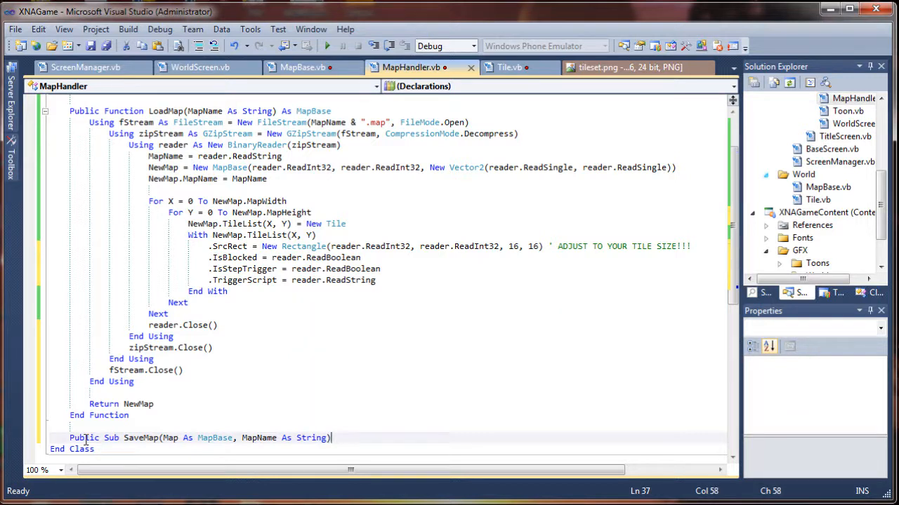
{"action": "key", "text": "enter"}
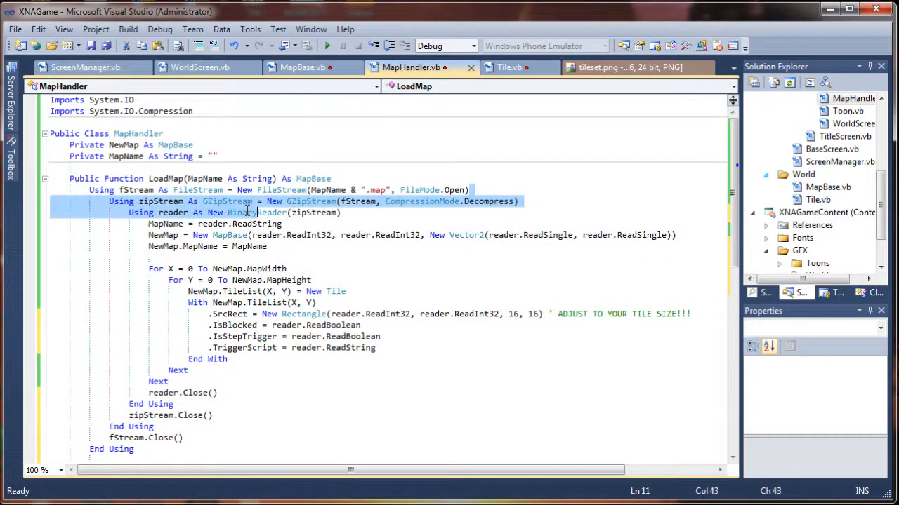
Reuse LoadMap's line to add a FileStream Using block on MapName & ".map" in SaveMap.
{"action": "left_click", "coordinate": [91, 190]}
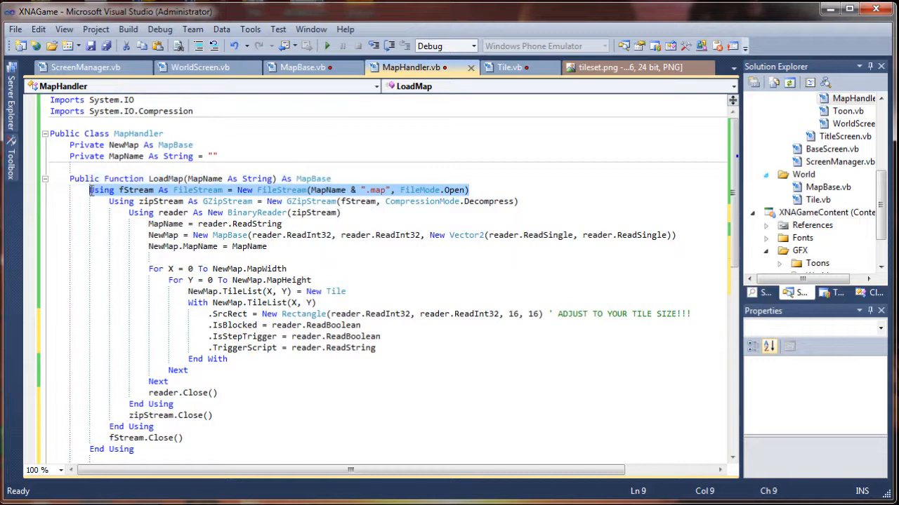
{"action": "scroll", "scroll_direction": "down", "scroll_amount": 3}
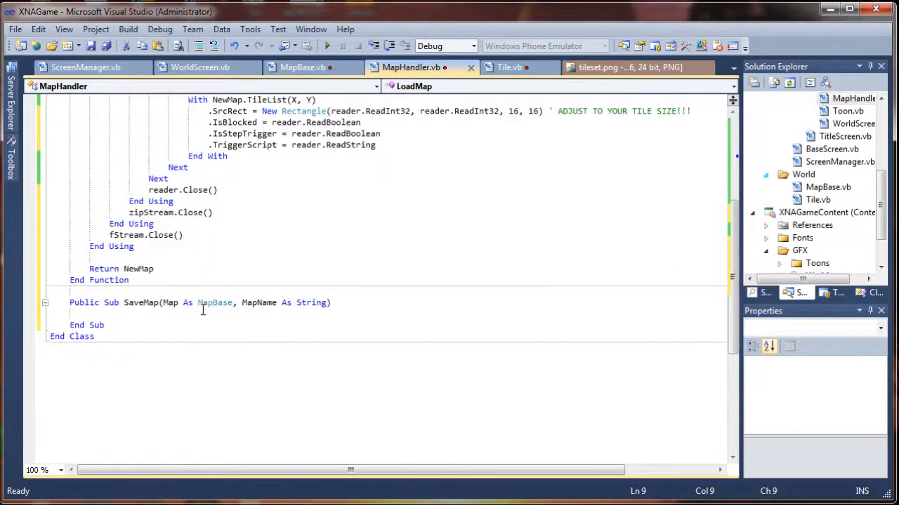
{"action": "type", "text": "Using fStream As FileStream = New FileStream(MapName & \".map\", FileMode.Open)"}
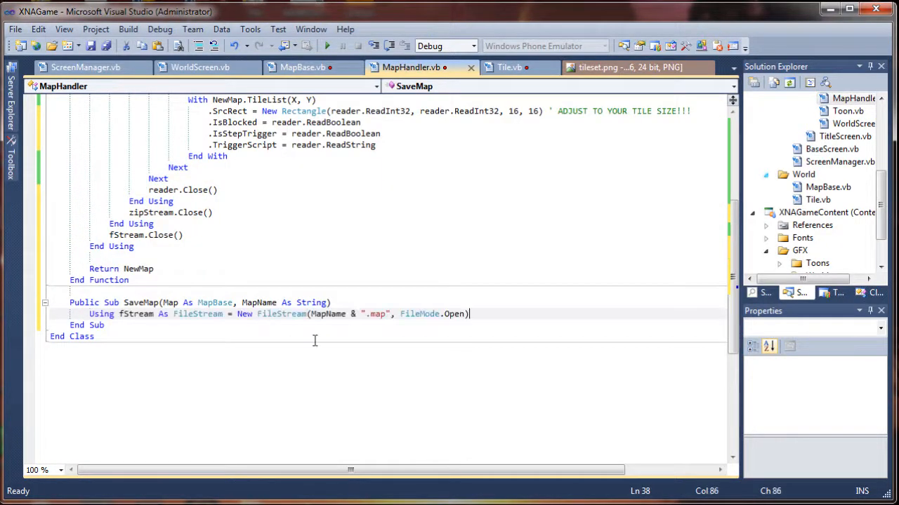
{"action": "key", "text": "enter"}
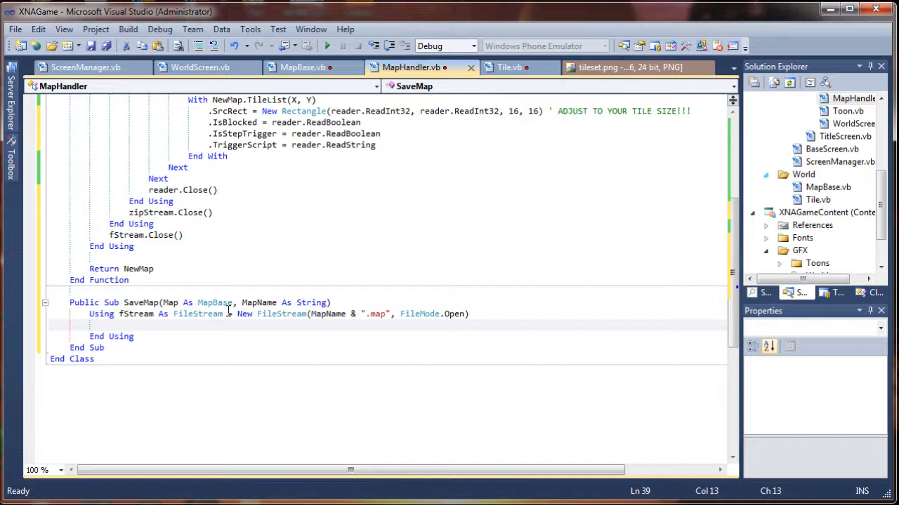
{"action": "mouse_move", "coordinate": [328, 314]}
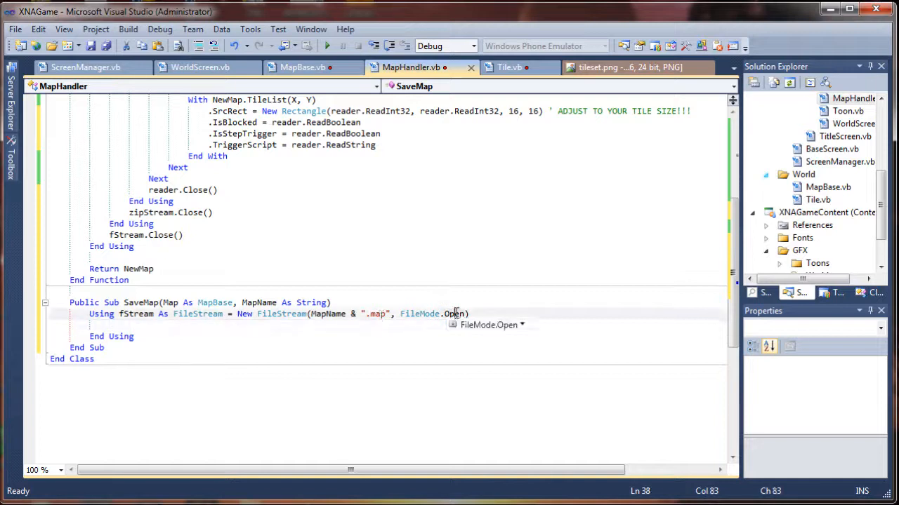
{"action": "type", "text": "cre"}
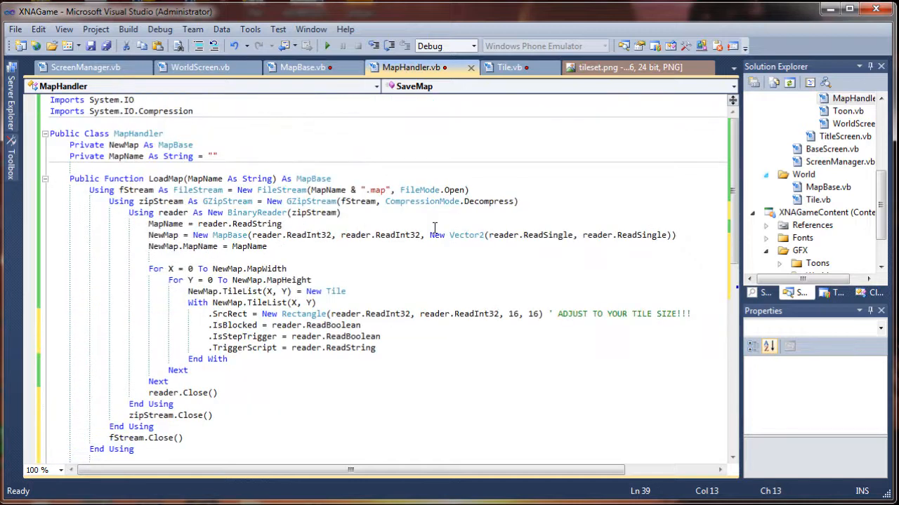
Switch to FileMode.Create and nest a Compress GZipStream block and a BinaryWriter(zipStream) block.
{"action": "left_click", "coordinate": [238, 200]}
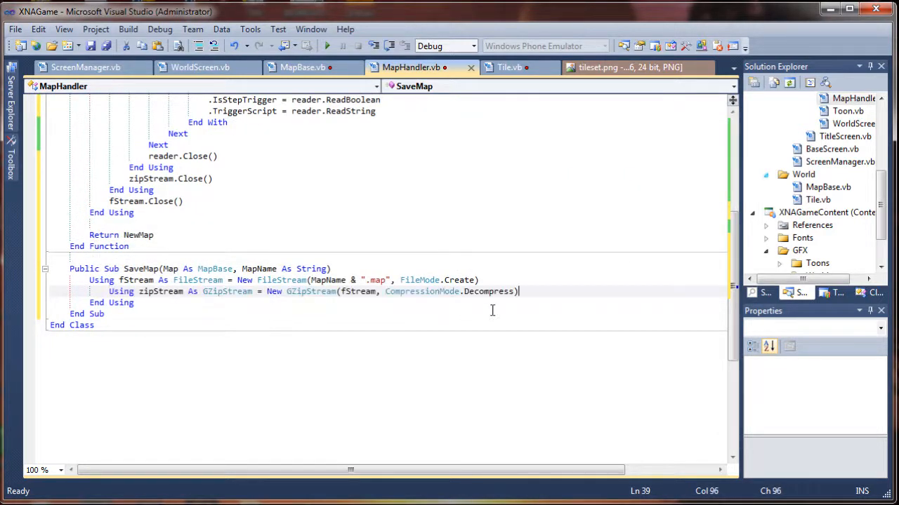
{"action": "key", "text": "Enter"}
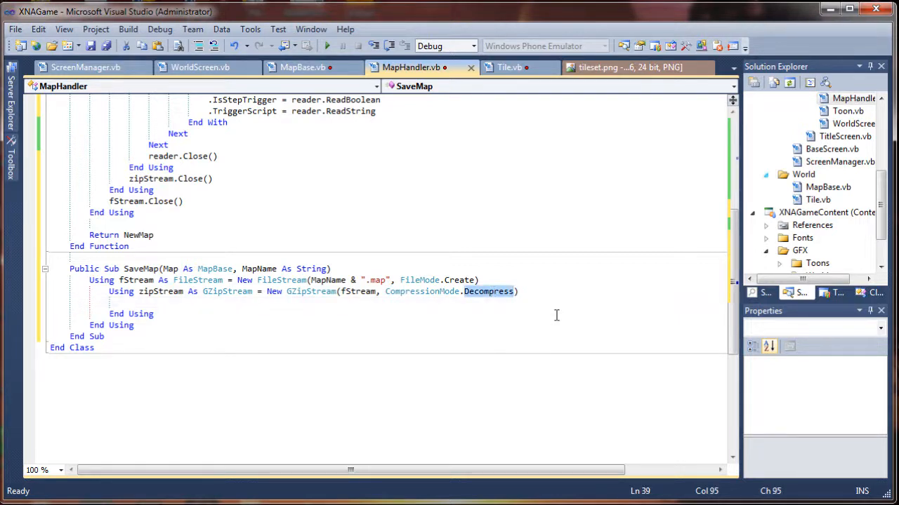
{"action": "type", "text": "compress"}
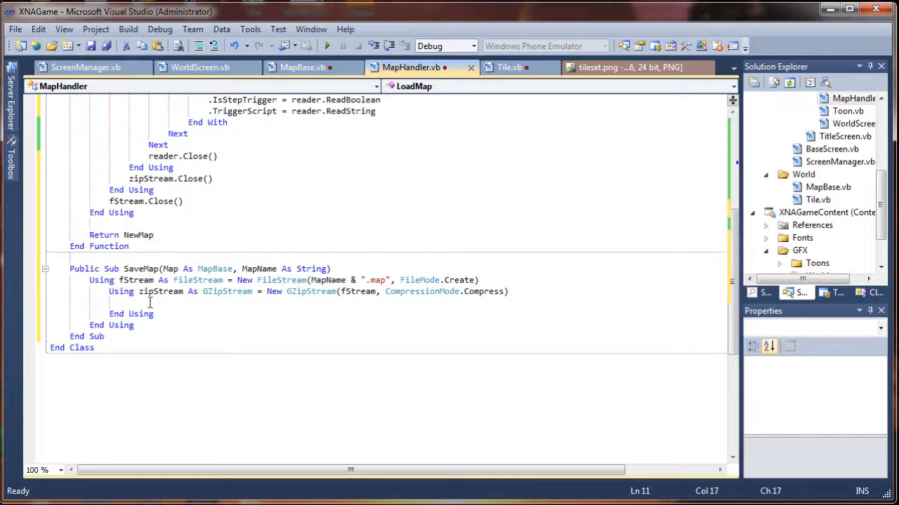
{"action": "type", "text": "Using reader As New BinaryReader(zipStream)"}
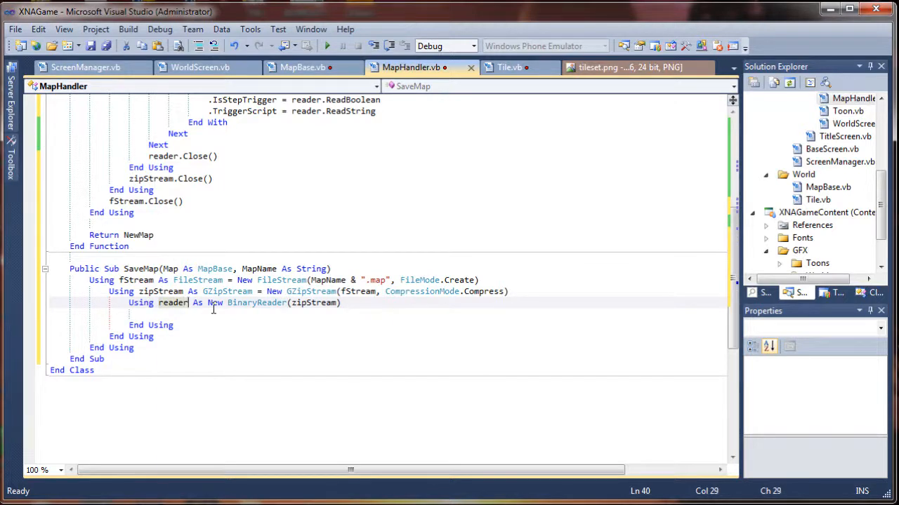
{"action": "type", "text": "writ"}
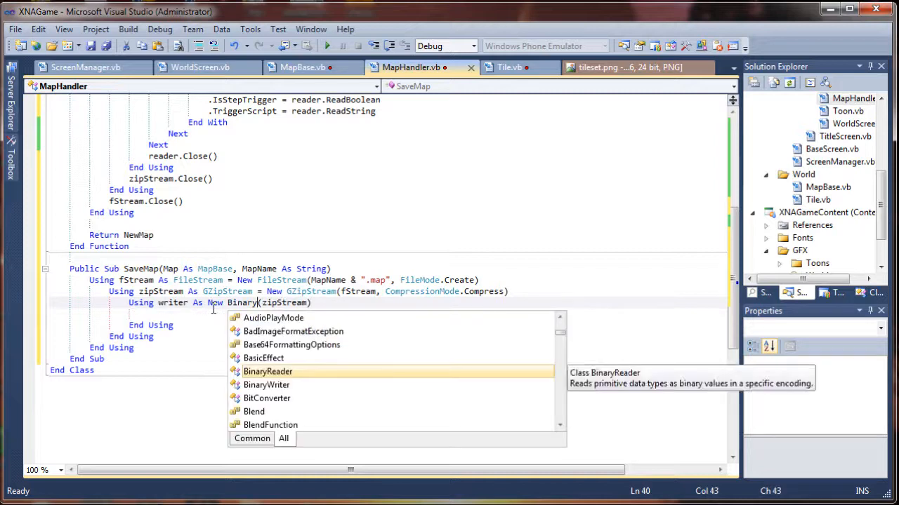
{"action": "type", "text": "Writer"}
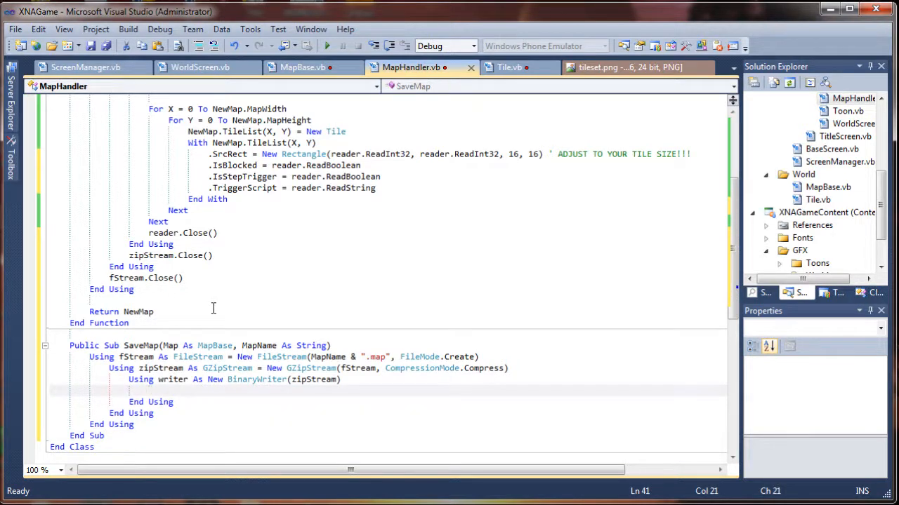
Add writer.Write calls for the map name and Map.MapWidth.
{"action": "type", "text": "writer."}
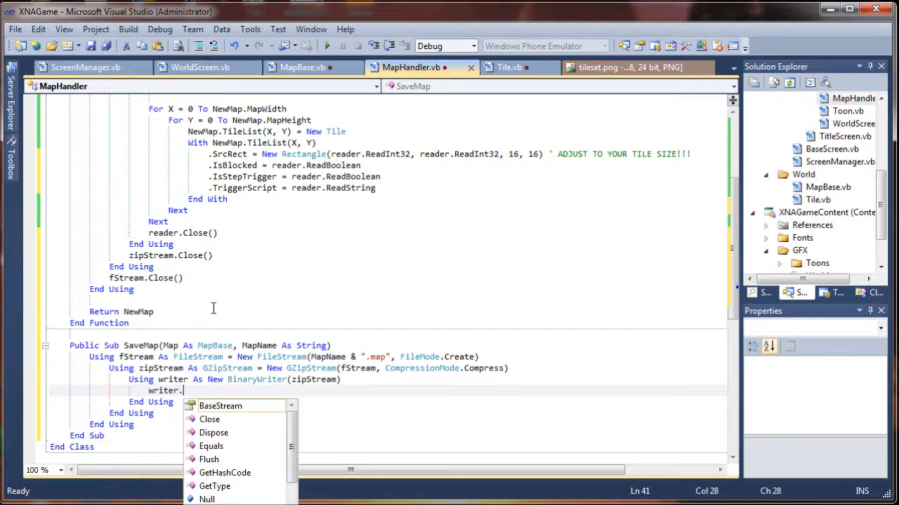
{"action": "type", "text": "write"}
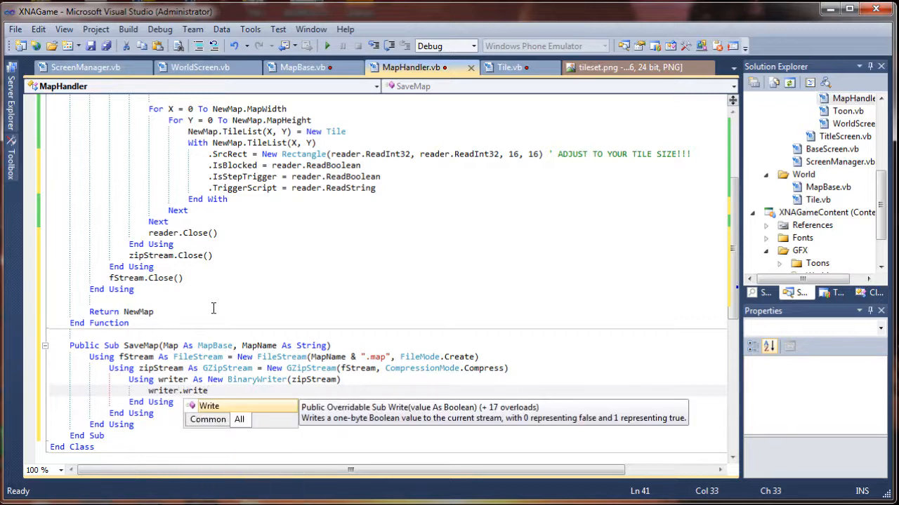
{"action": "type", "text": "("}
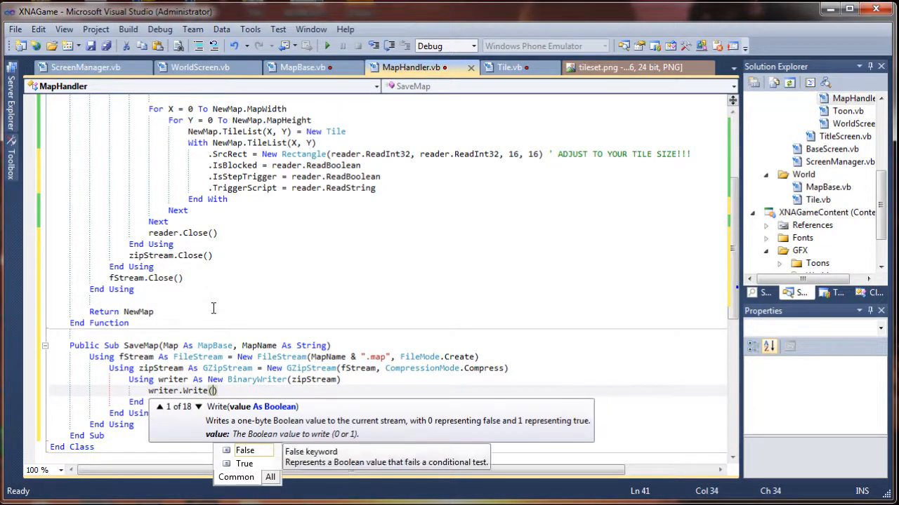
{"action": "type", "text": "Map"}
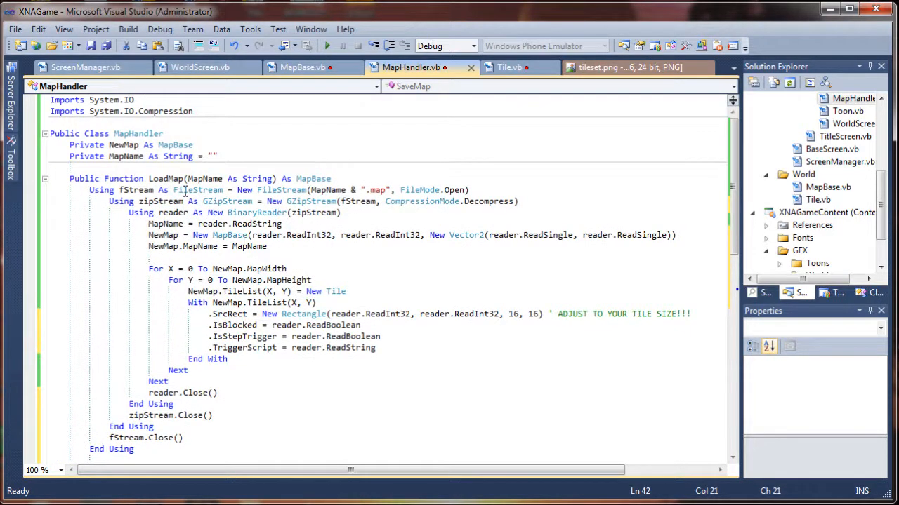
{"action": "scroll", "scroll_direction": "down", "scroll_amount": 3}
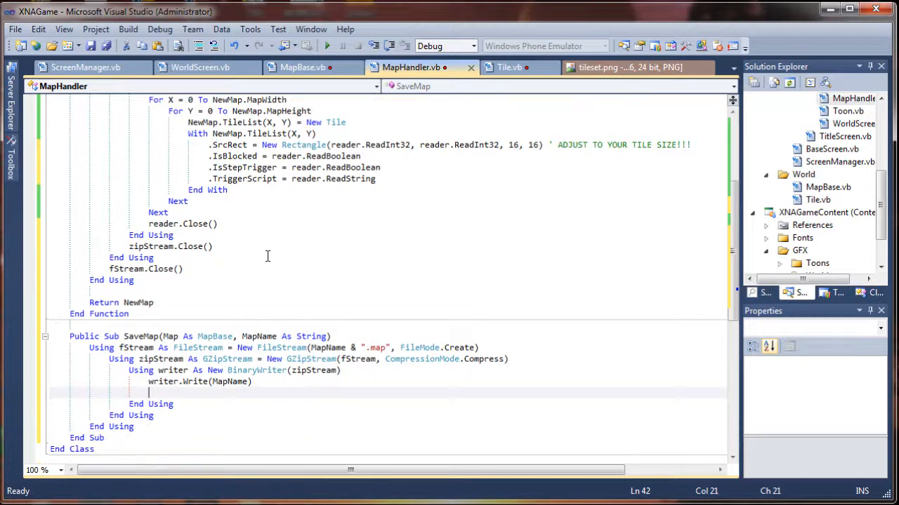
{"action": "scroll", "scroll_direction": "down", "scroll_amount": 3}
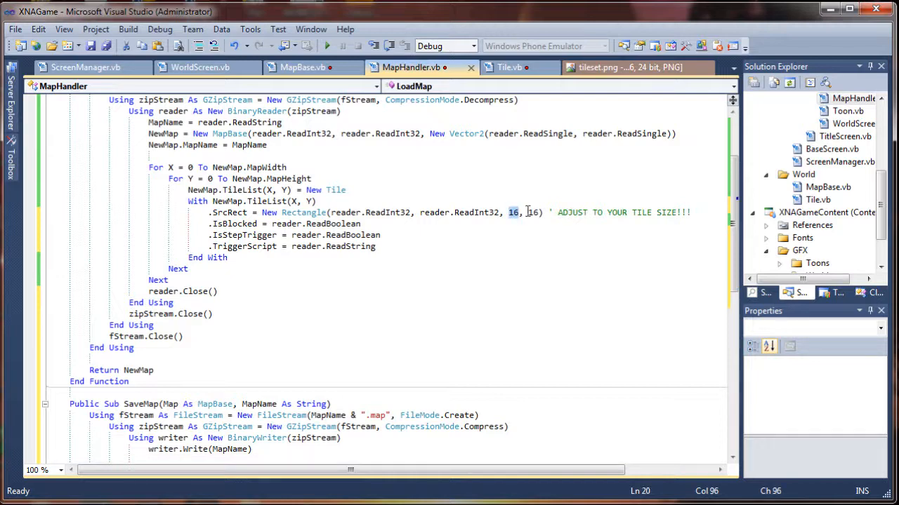
{"action": "scroll", "scroll_direction": "down", "scroll_amount": 3}
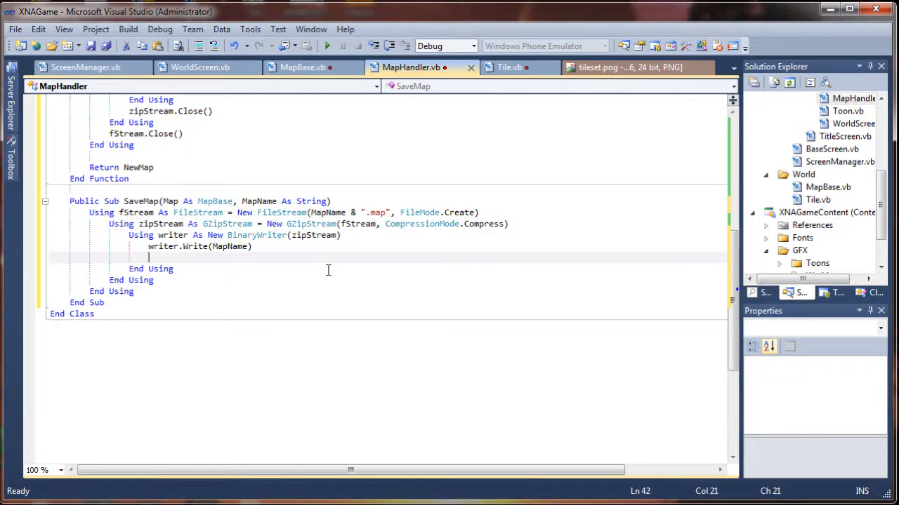
{"action": "type", "text": "w"}
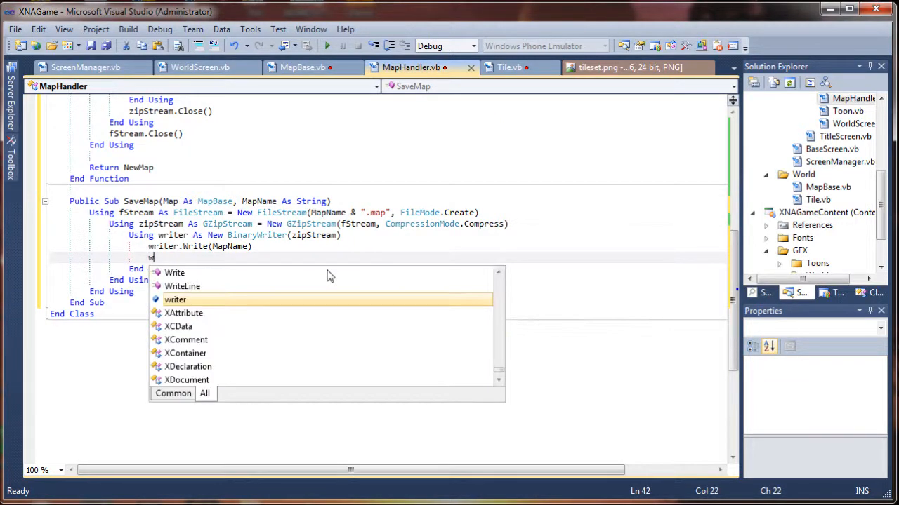
{"action": "type", "text": "riter"}
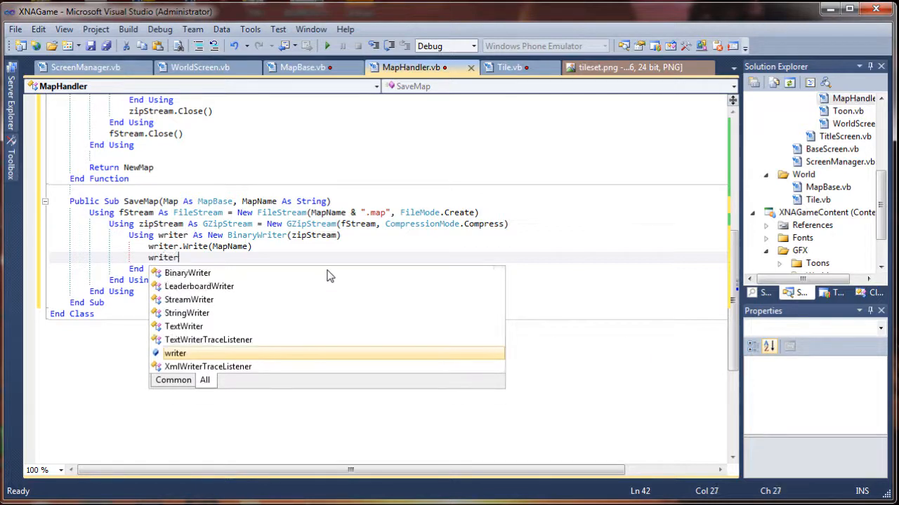
{"action": "type", "text": ".Write."}
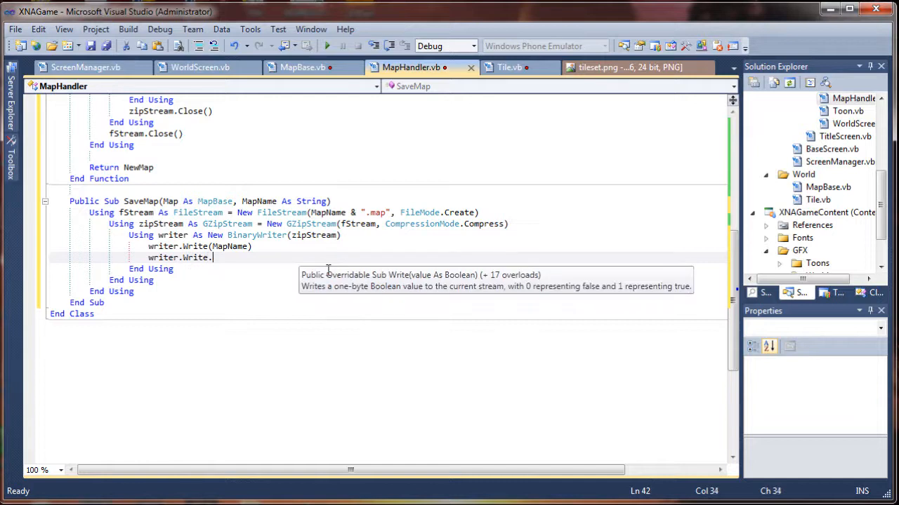
{"action": "type", "text": "("}
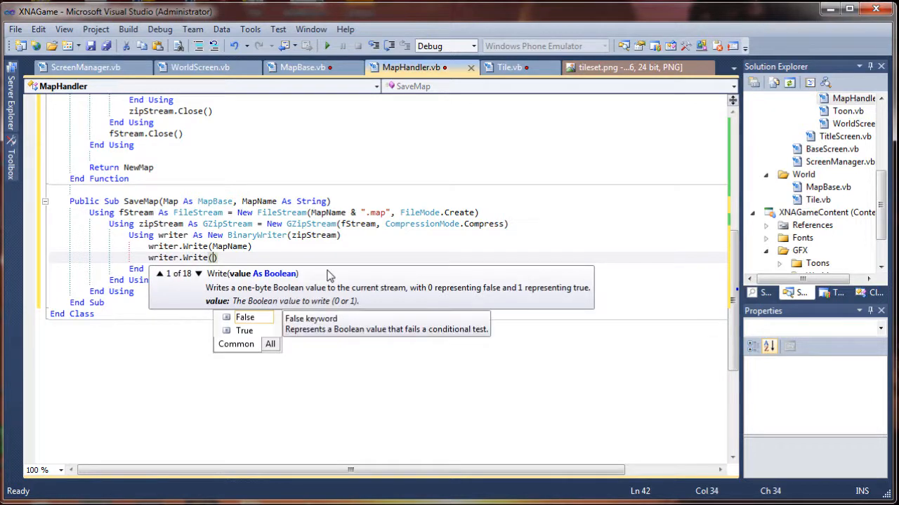
{"action": "type", "text": "Map"}
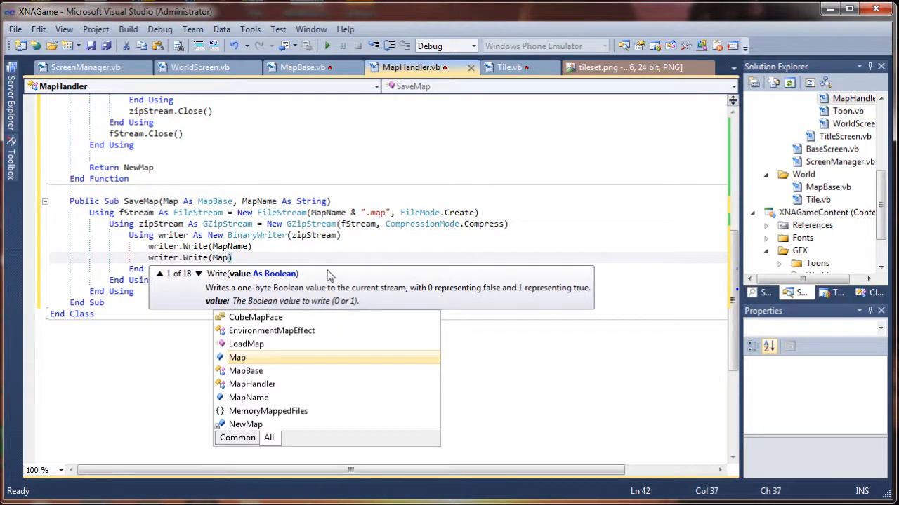
{"action": "type", "text": "."}
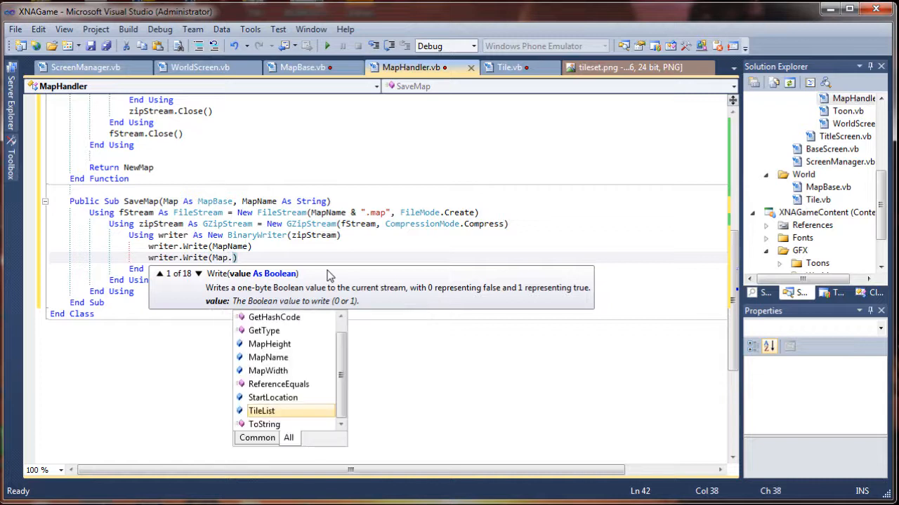
{"action": "type", "text": "Mapwidth"}
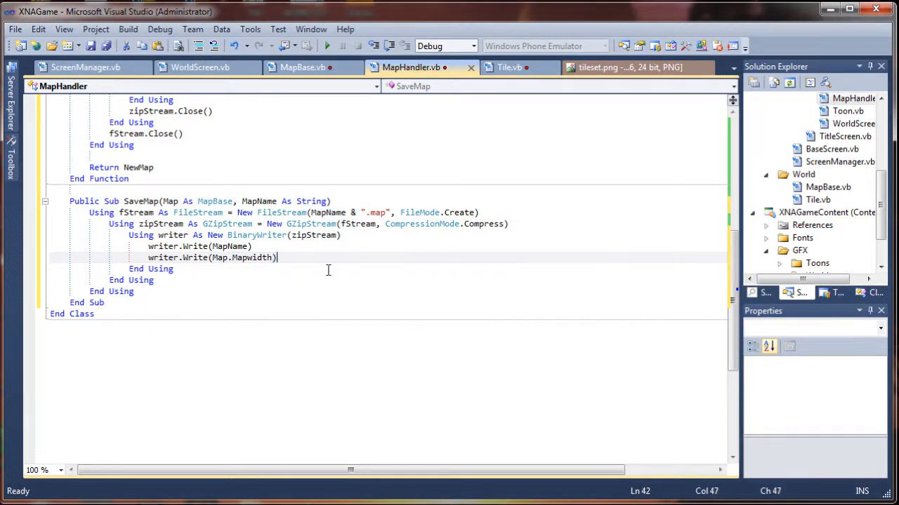
Write Map.MapHeight and Map.StartLocation.X, and begin writing Map.StartLocation.Y.
{"action": "type", "text": "writer"}
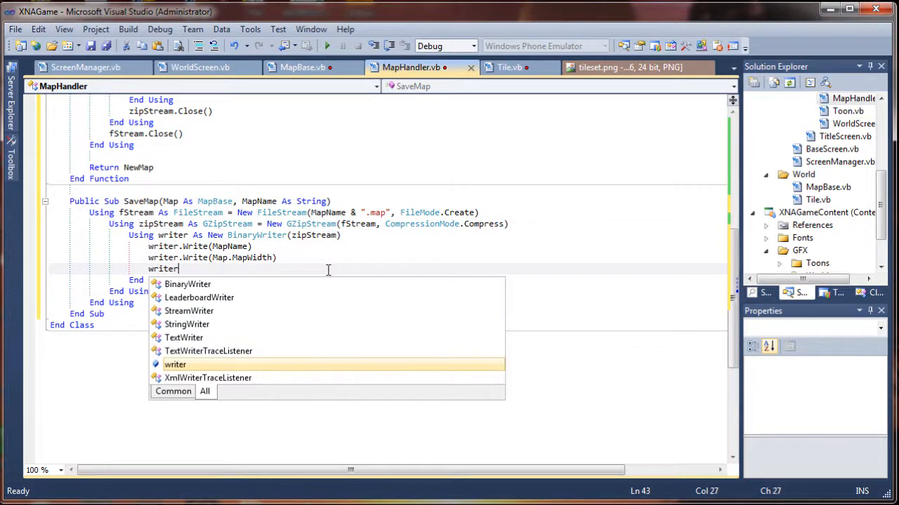
{"action": "type", "text": ".W"}
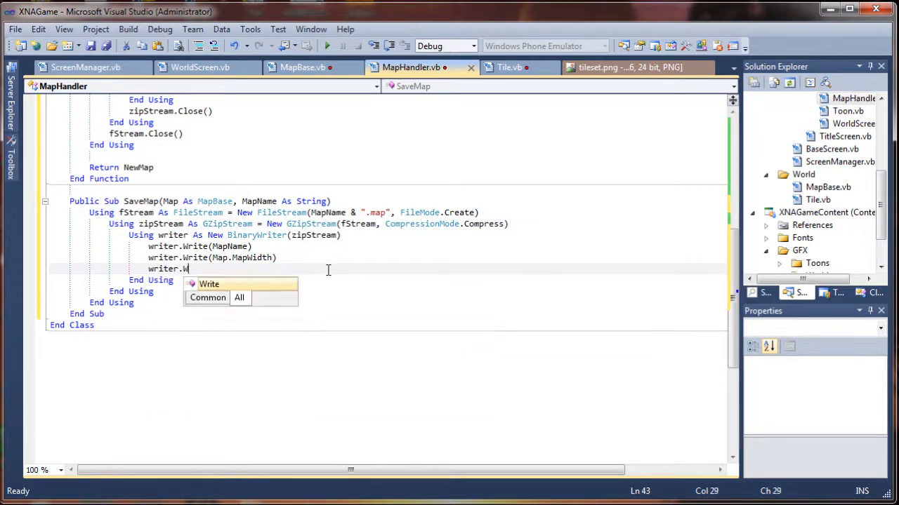
{"action": "type", "text": "rite"}
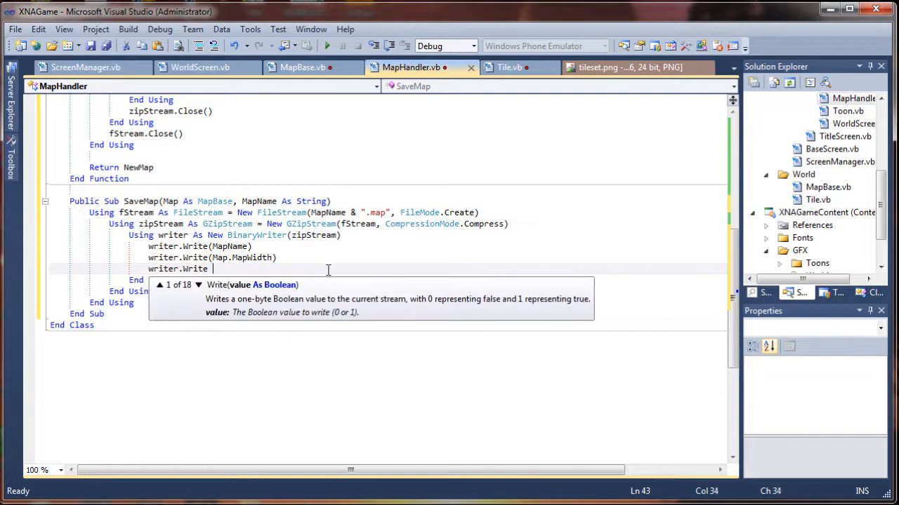
{"action": "type", "text": "("}
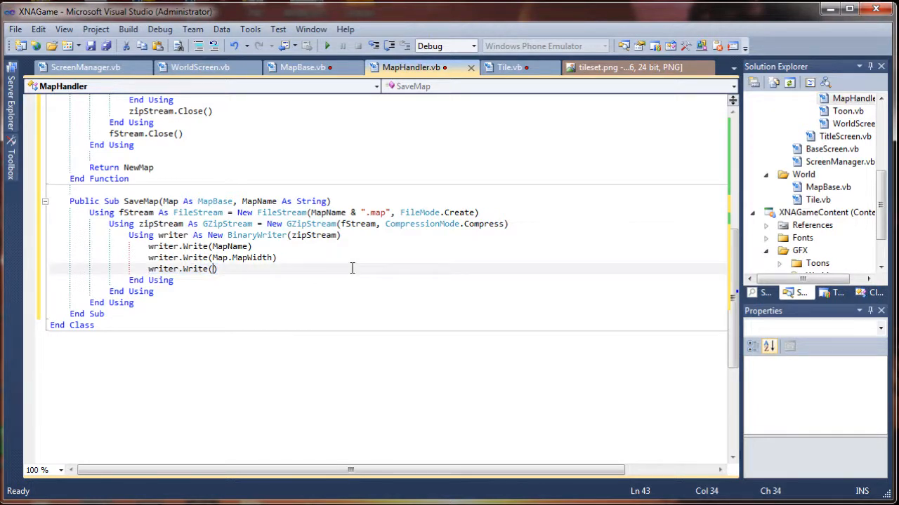
{"action": "type", "text": "Map."}
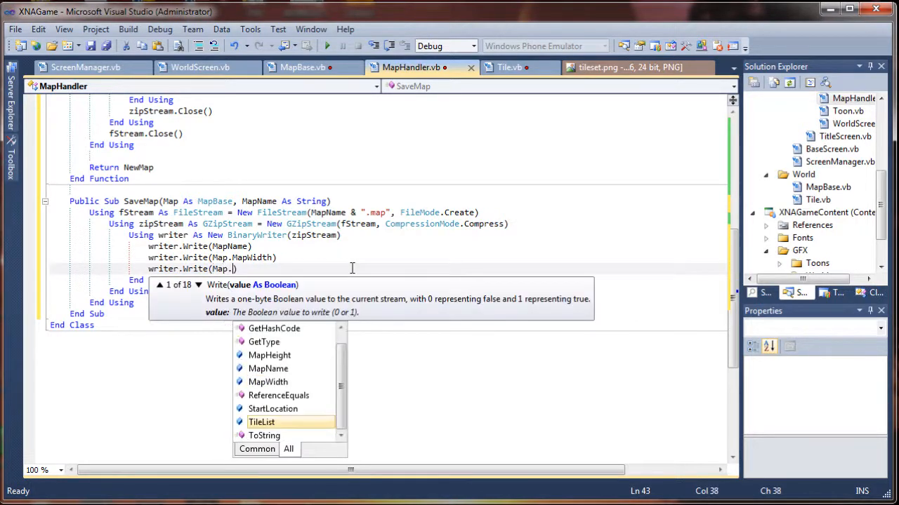
{"action": "type", "text": "Mapheight"}
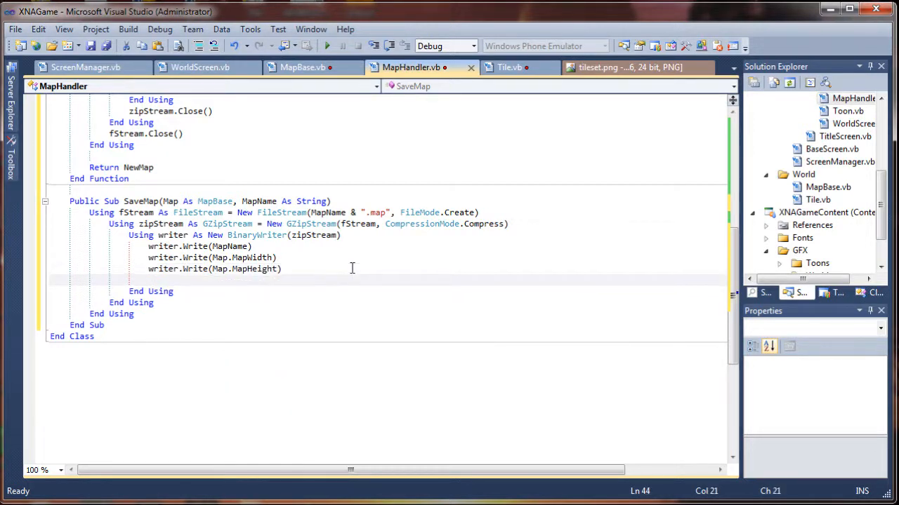
{"action": "type", "text": "writer.Write("}
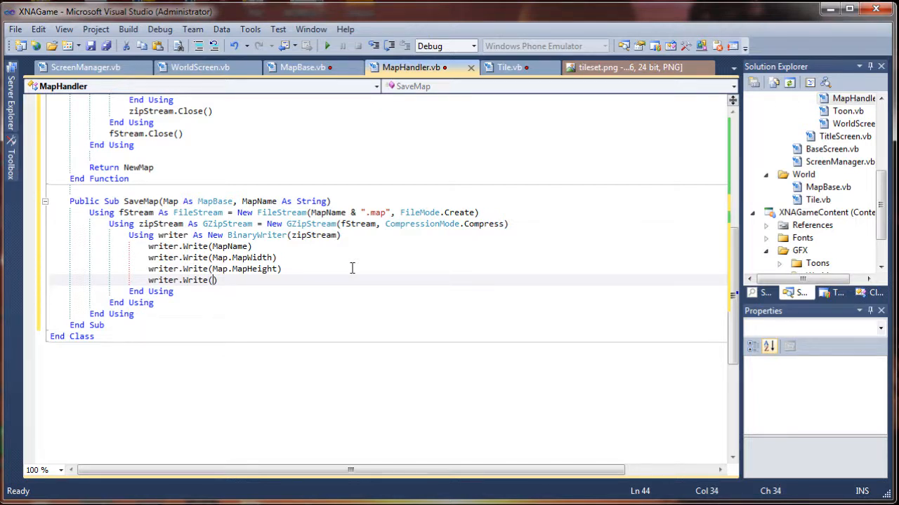
{"action": "type", "text": "M"}
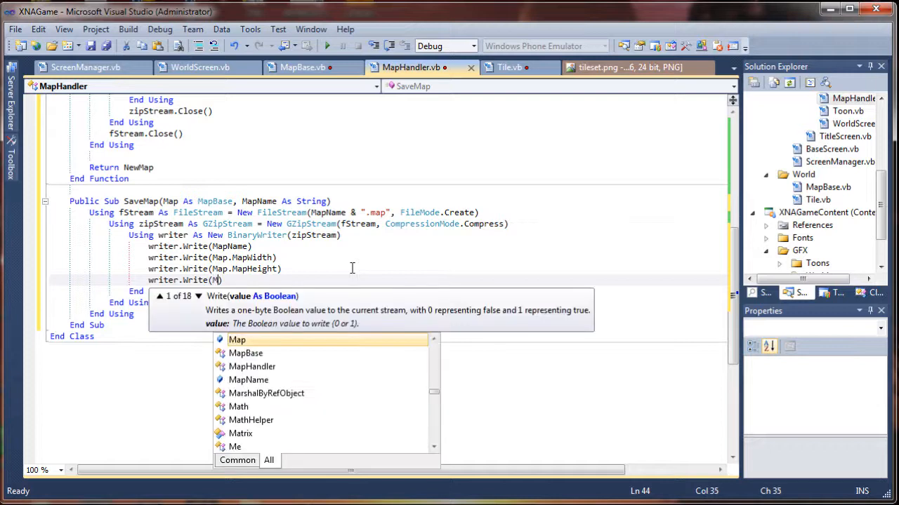
{"action": "type", "text": "ap"}
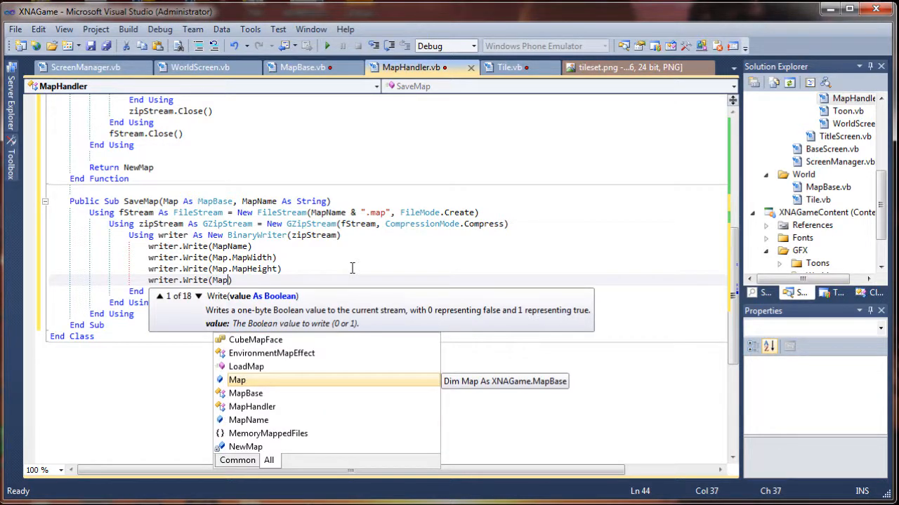
{"action": "type", "text": "st"}
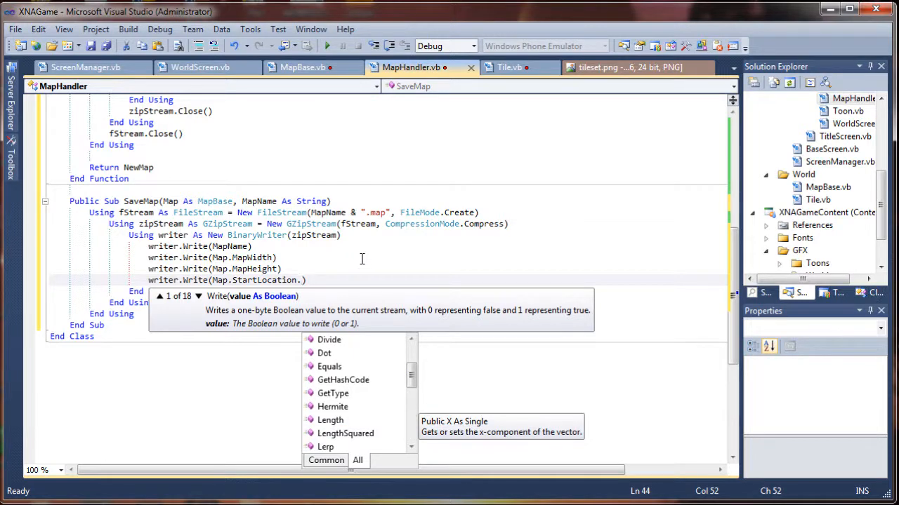
{"action": "type", "text": "x"}
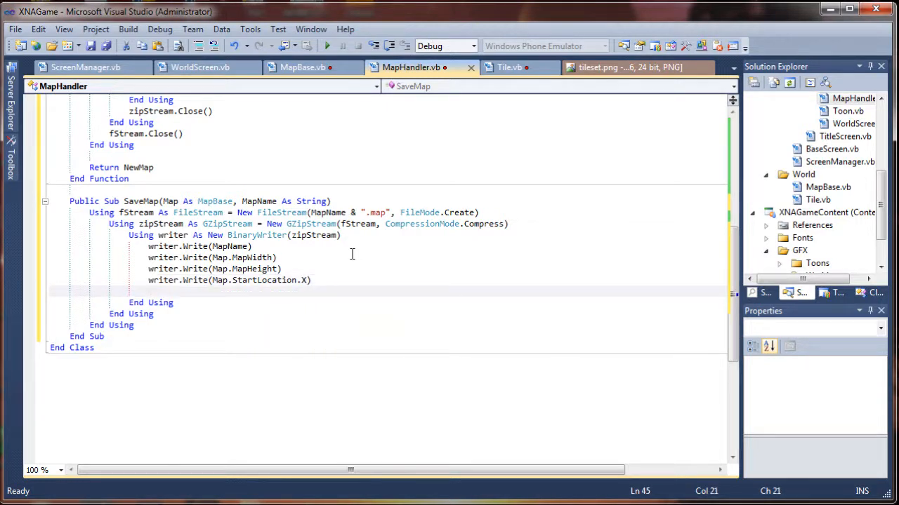
{"action": "type", "text": "writer.Write(Map.Star"}
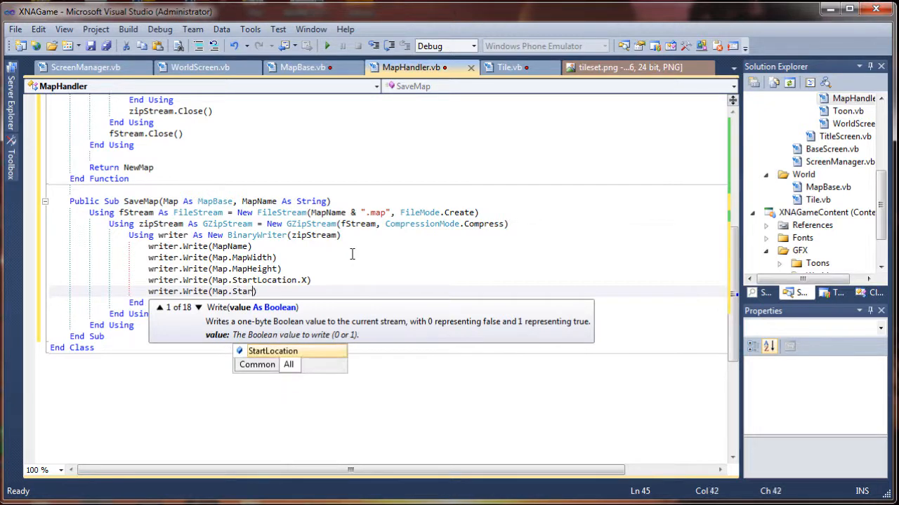
{"action": "type", "text": ".Y"}
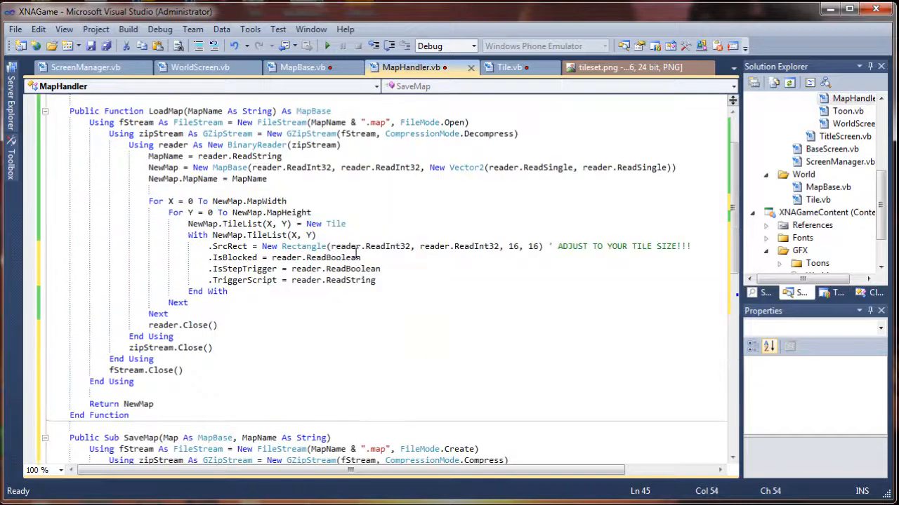
Check the writer.Write(Map.StartLocation.Y) line and add a new line below it.
{"action": "scroll", "scroll_direction": "down", "scroll_amount": 3}
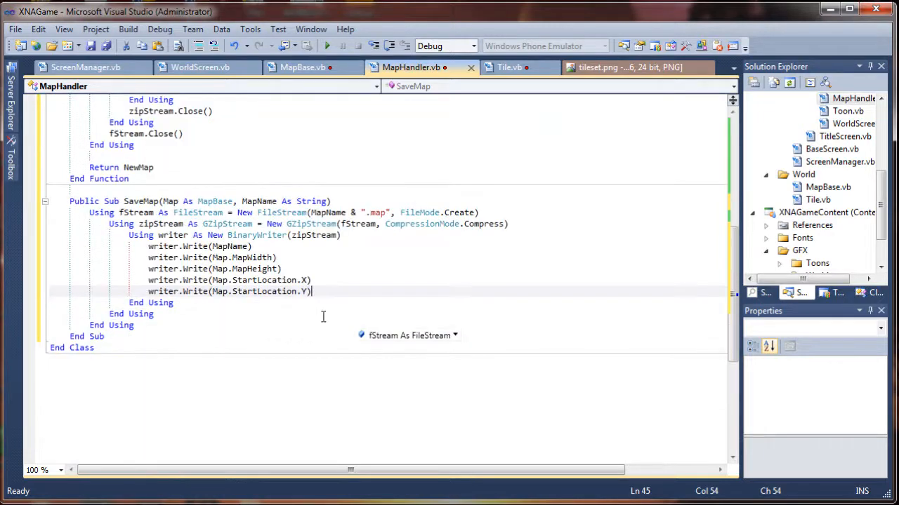
{"action": "mouse_move", "coordinate": [421, 304]}
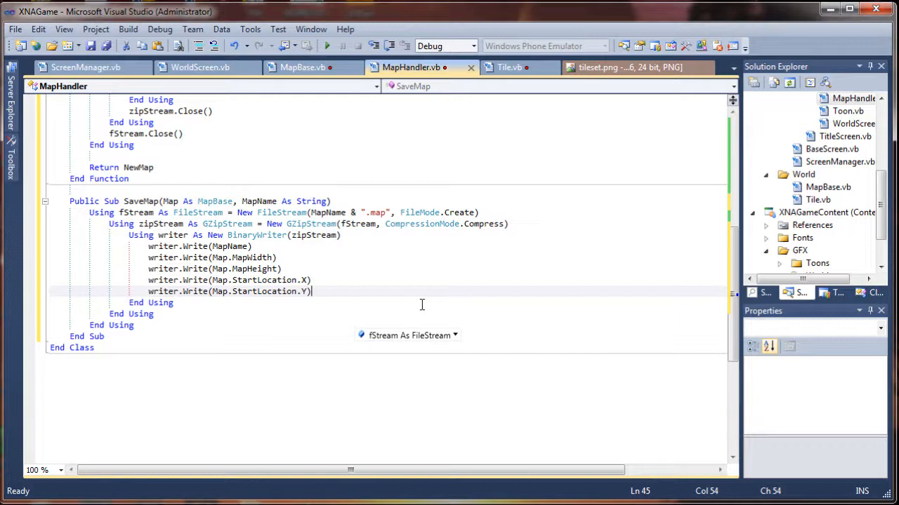
{"action": "key", "text": "enter"}
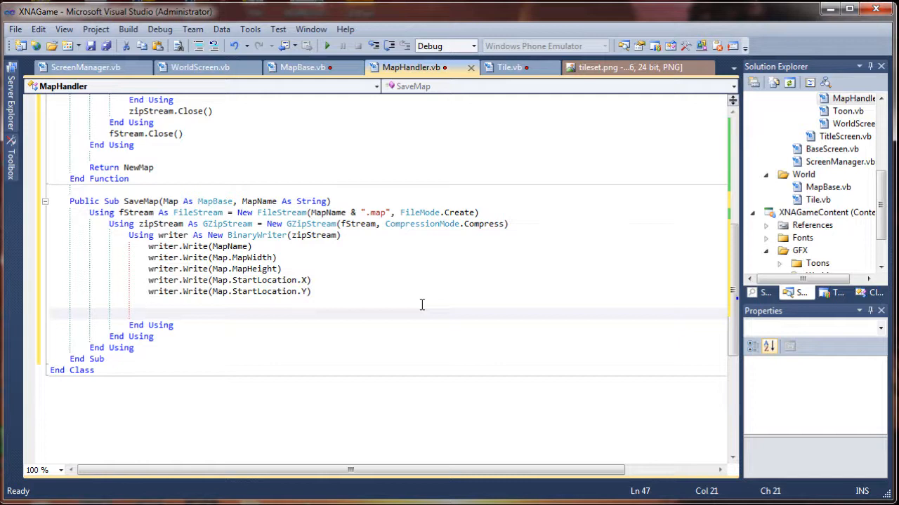
Add For x = 0 To Map.MapWidth with a nested For Y = 0 To Map.MapHeight.
{"action": "type", "text": "For x ="}
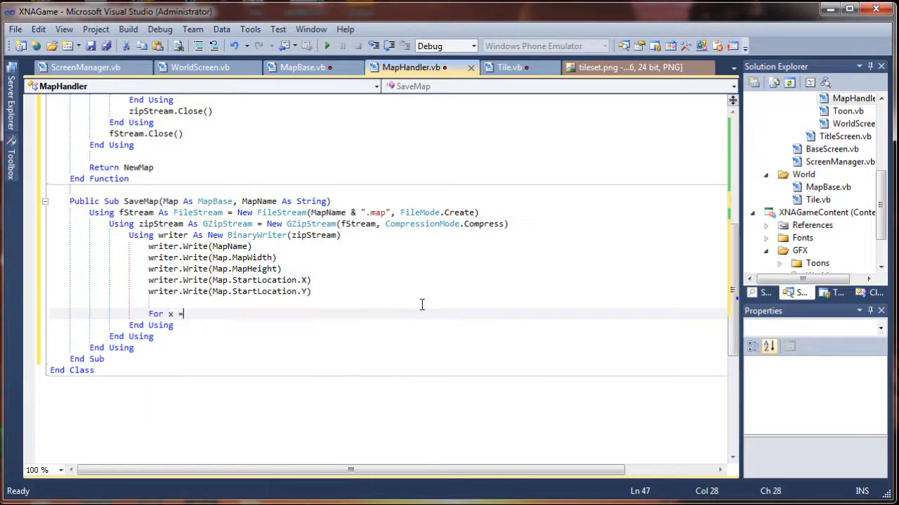
{"action": "type", "text": "0 to"}
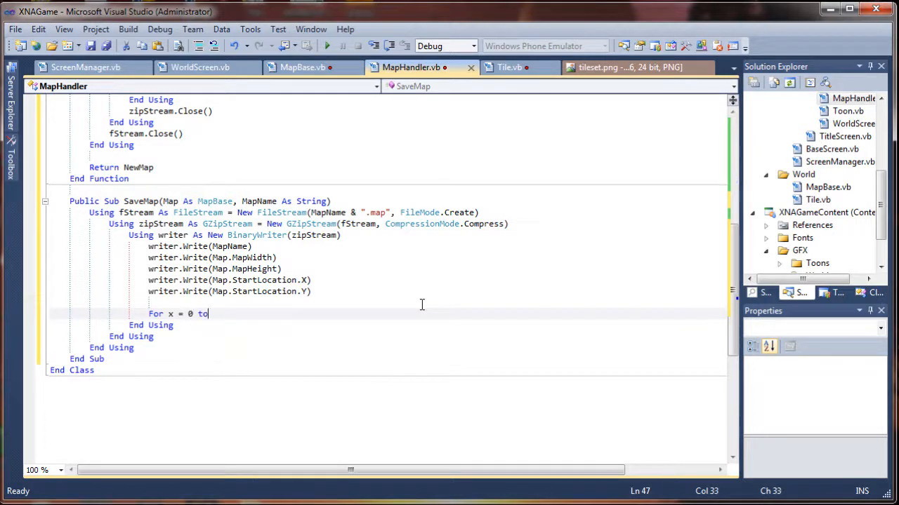
{"action": "type", "text": "Map"}
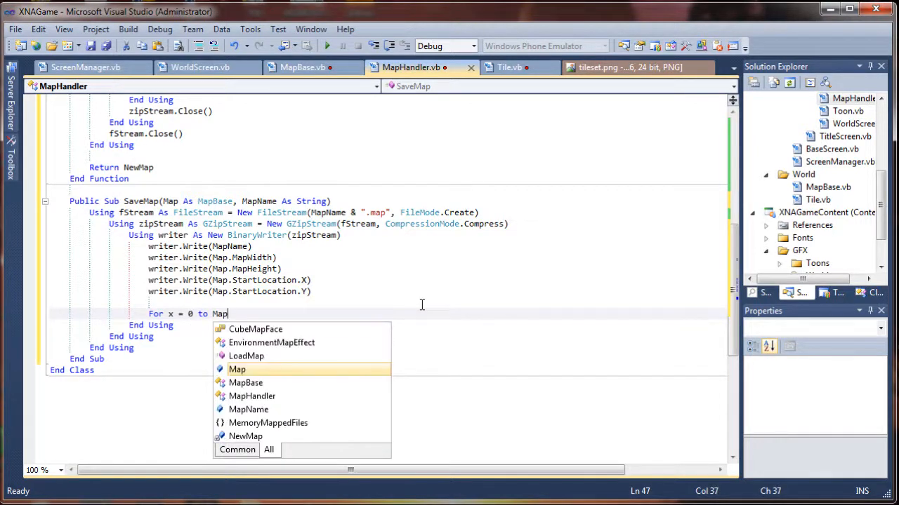
{"action": "type", "text": ".MapWidth"}
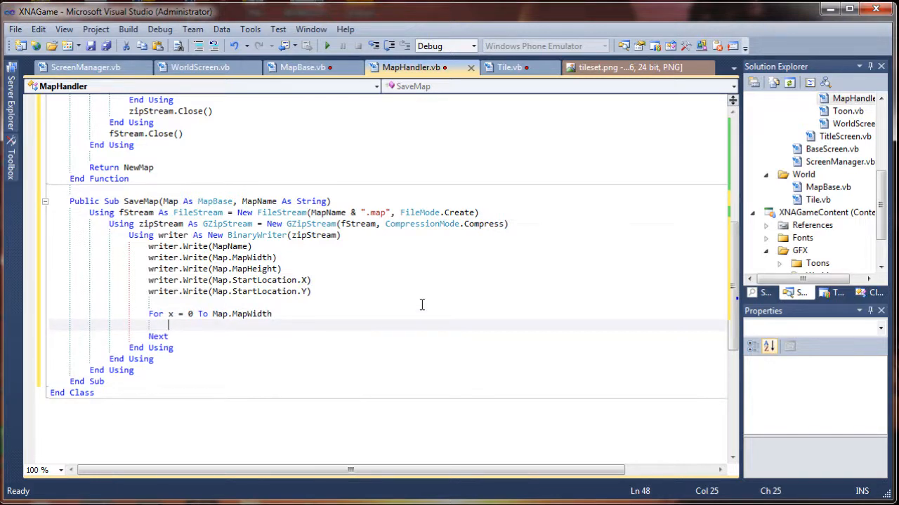
{"action": "type", "text": "for"}
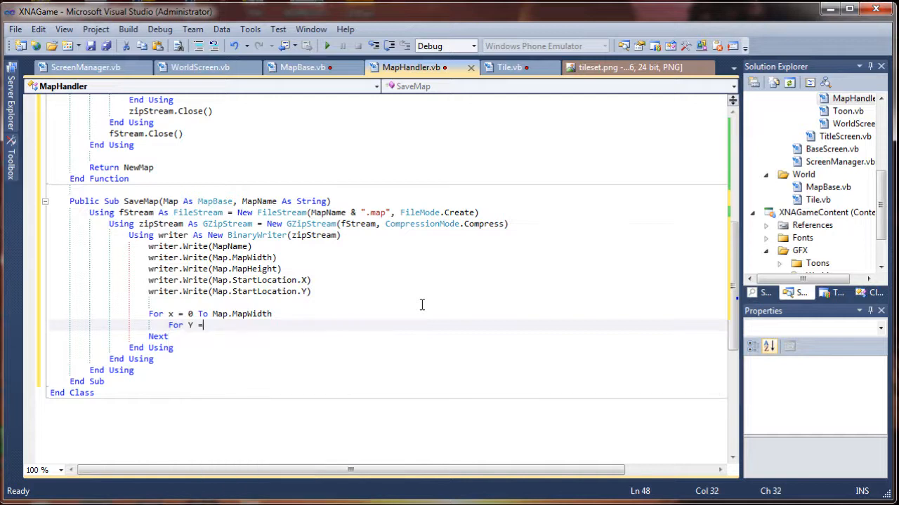
{"action": "type", "text": "0 to Map."}
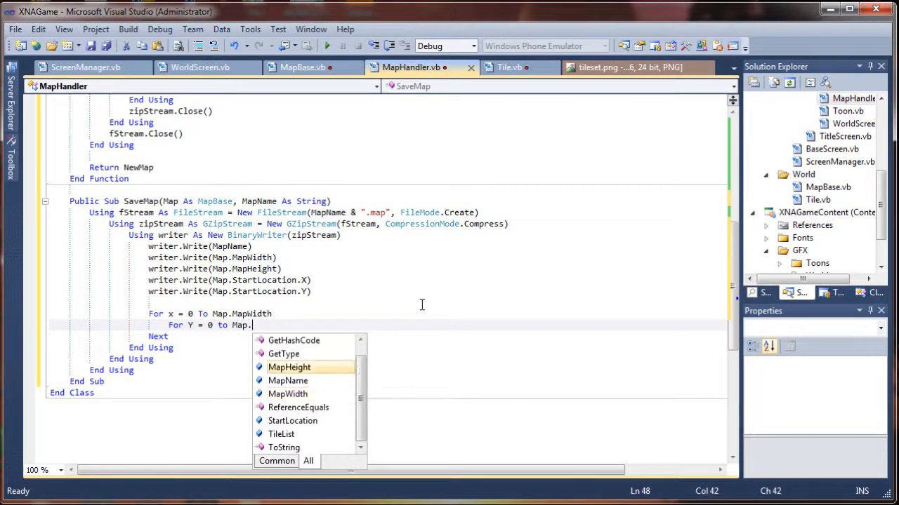
{"action": "type", "text": "MapHeight"}
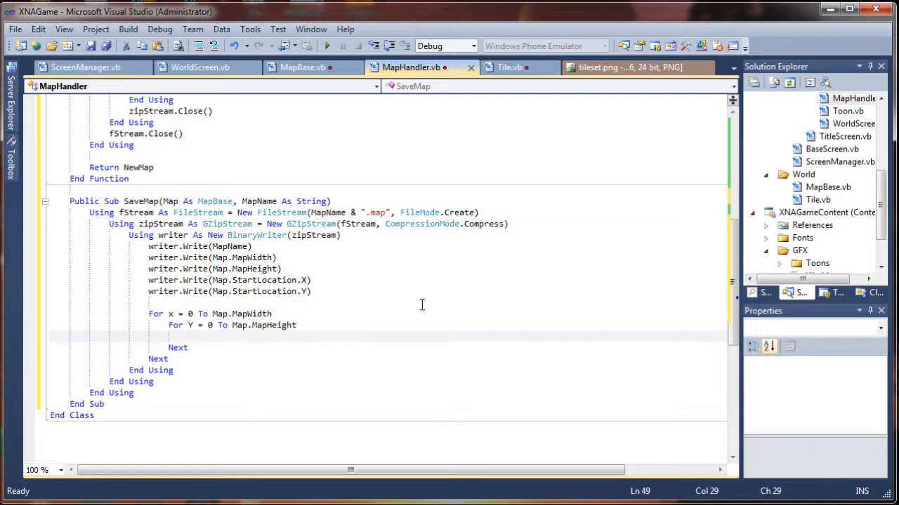
{"action": "left_click", "coordinate": [170, 314]}
{"action": "type", "text": "Y"}
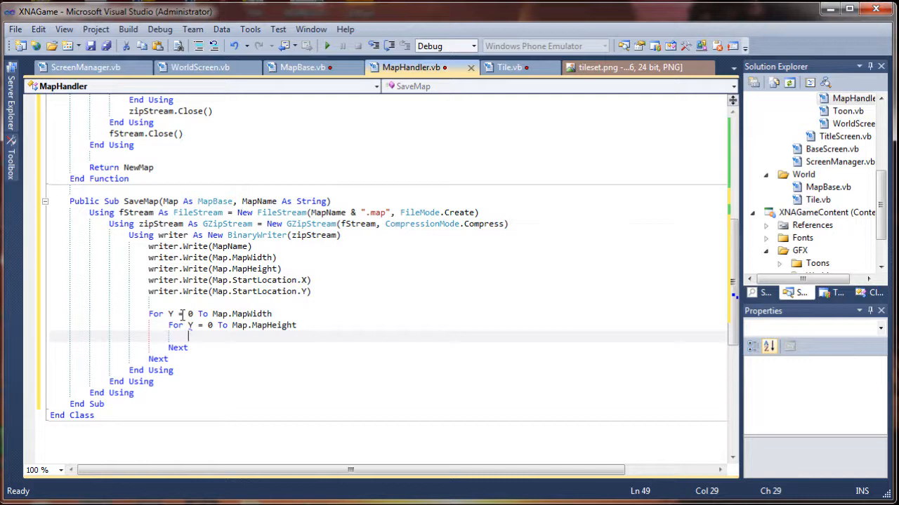
Write each tile's source rectangle X from Map.TileList(X, Y), fixing a mistyped MapHeight.
{"action": "type", "text": "writer.Write()"}
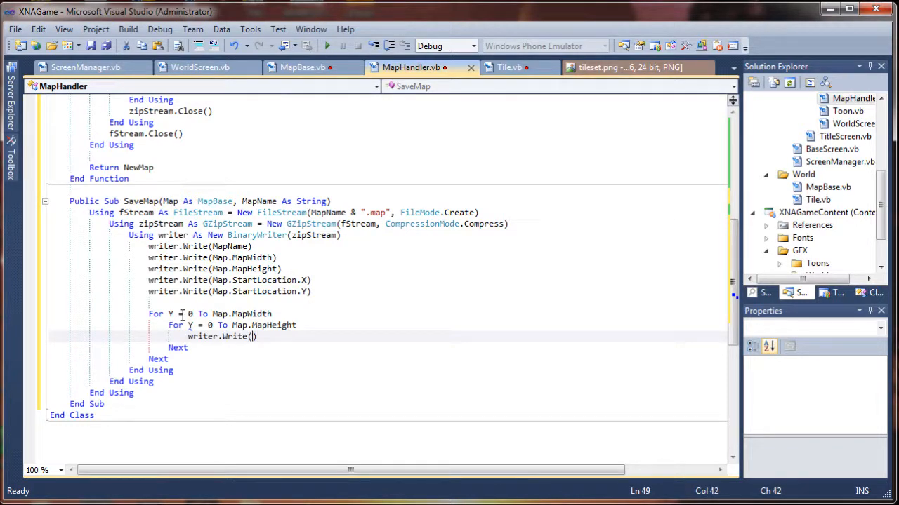
{"action": "type", "text": "Map.MapHeight"}
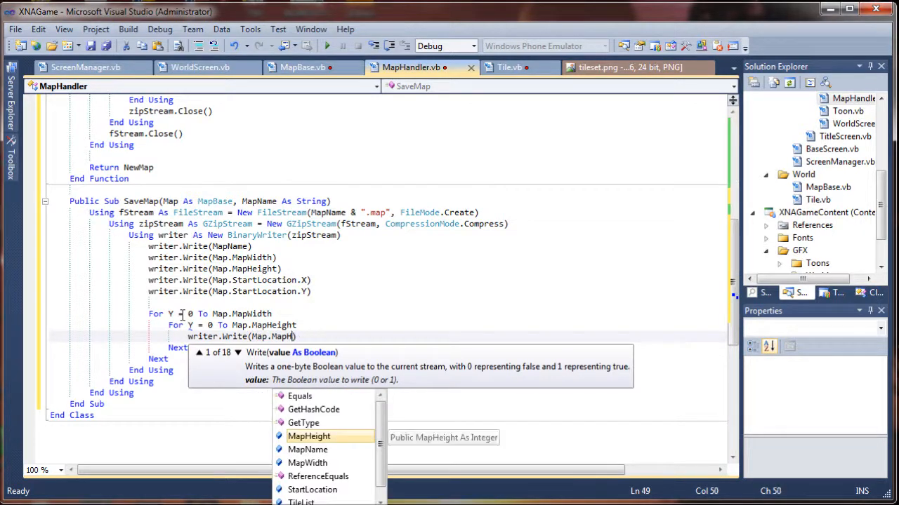
{"action": "key", "text": "BackSpace"}
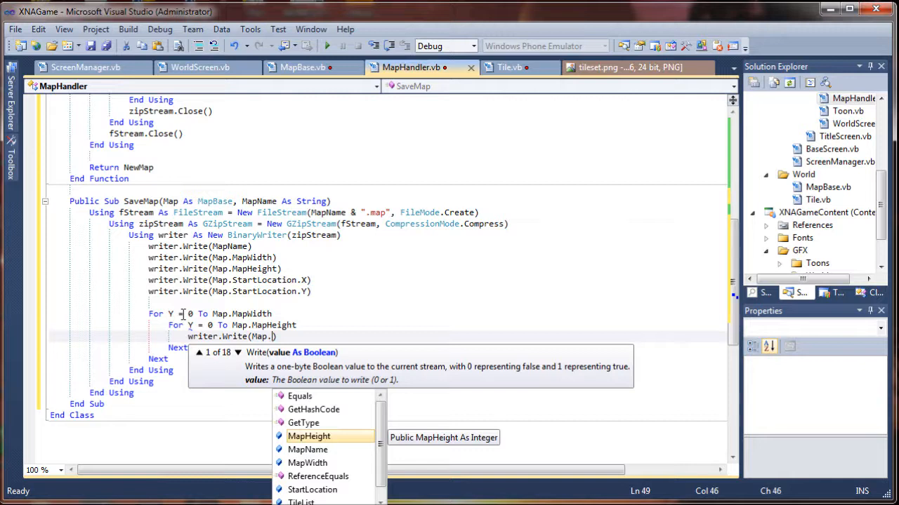
{"action": "type", "text": "ti"}
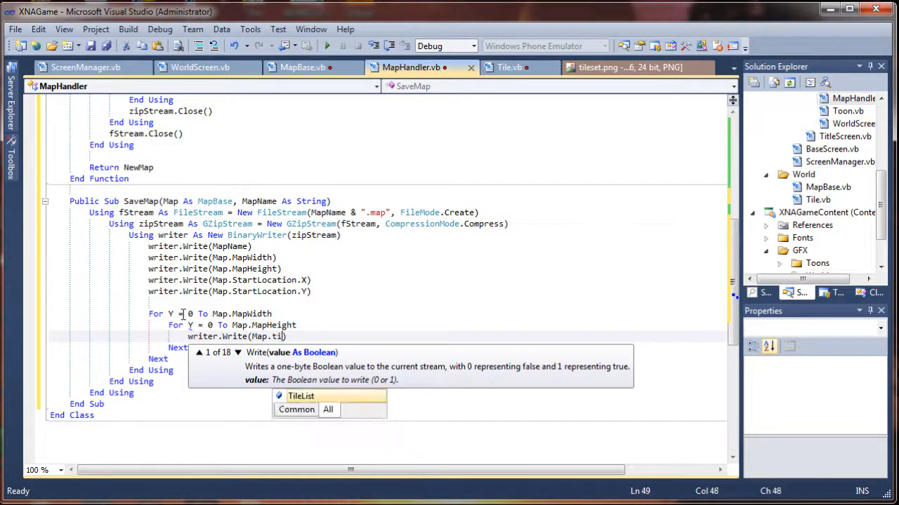
{"action": "type", "text": "TileList("}
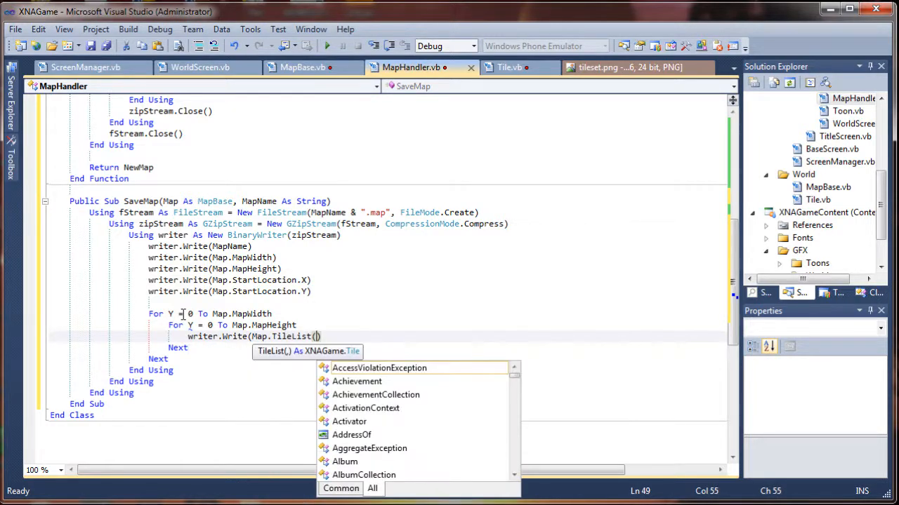
{"action": "type", "text": "XAttribute,y"}
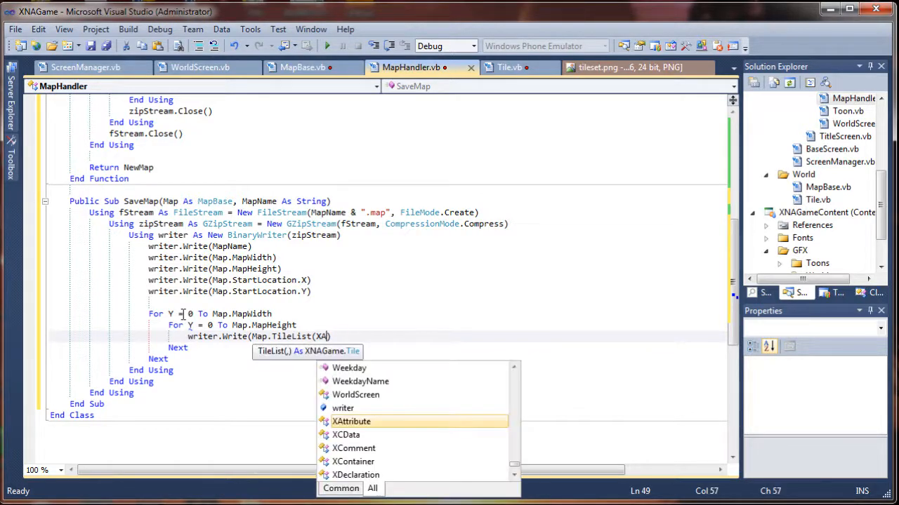
{"action": "type", "text": "tt"}
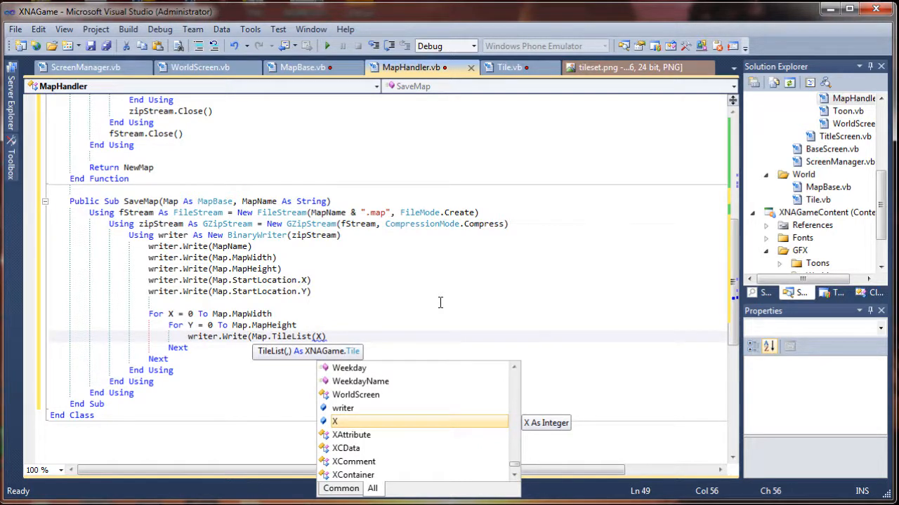
{"action": "type", "text": ",Y"}
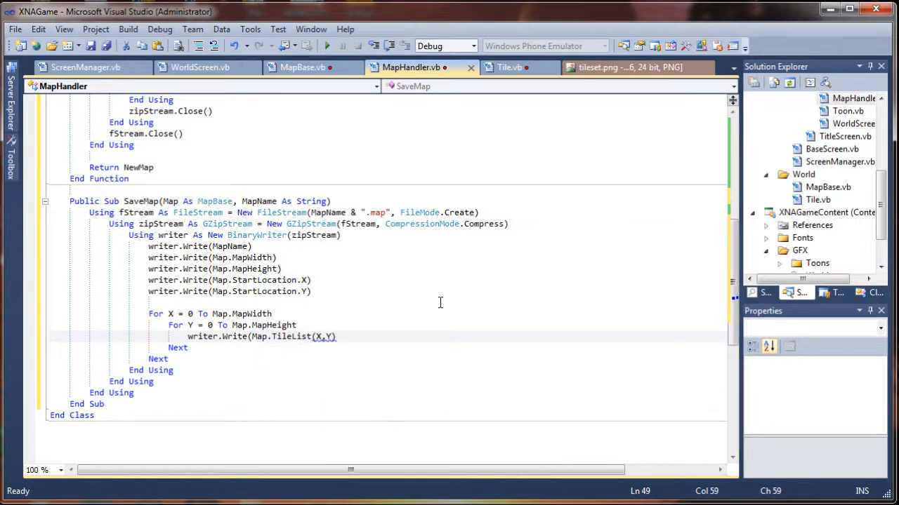
{"action": "type", "text": ".sr"}
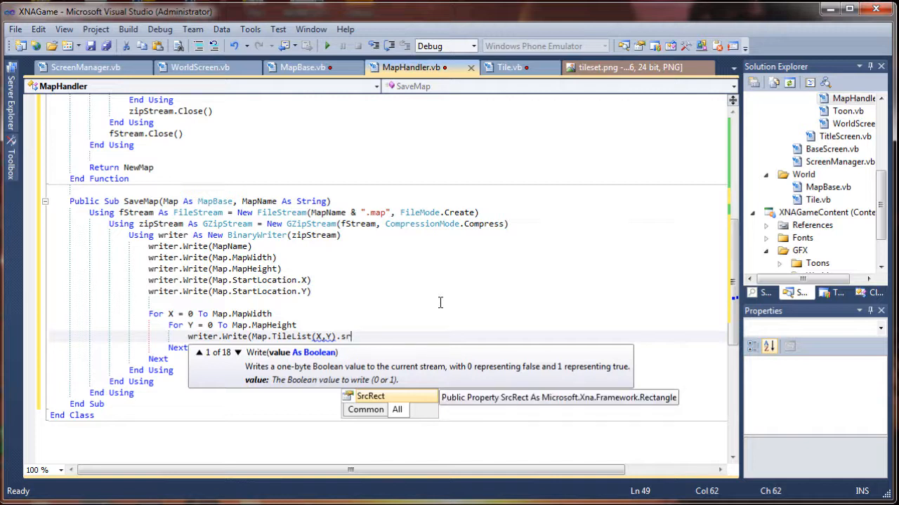
{"action": "mouse_move", "coordinate": [434, 255]}
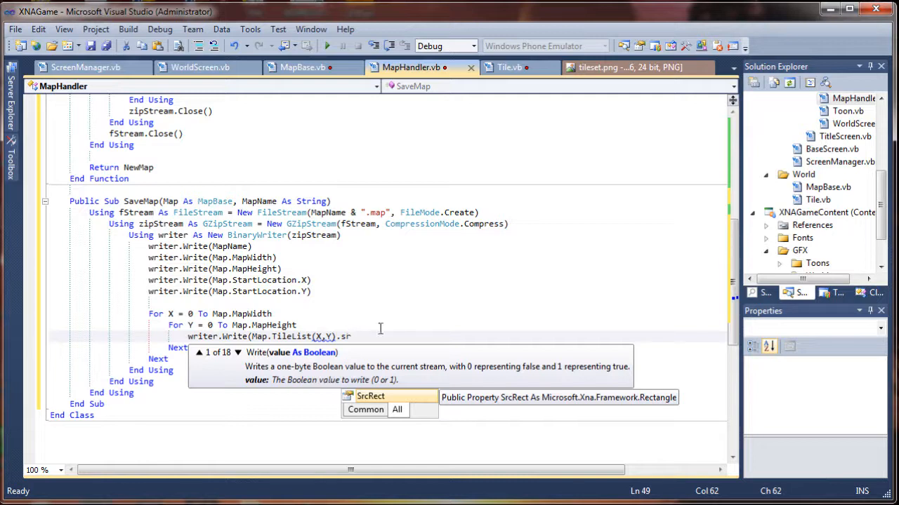
{"action": "mouse_move", "coordinate": [441, 308]}
{"action": "type", "text": "SrcRect.X"}
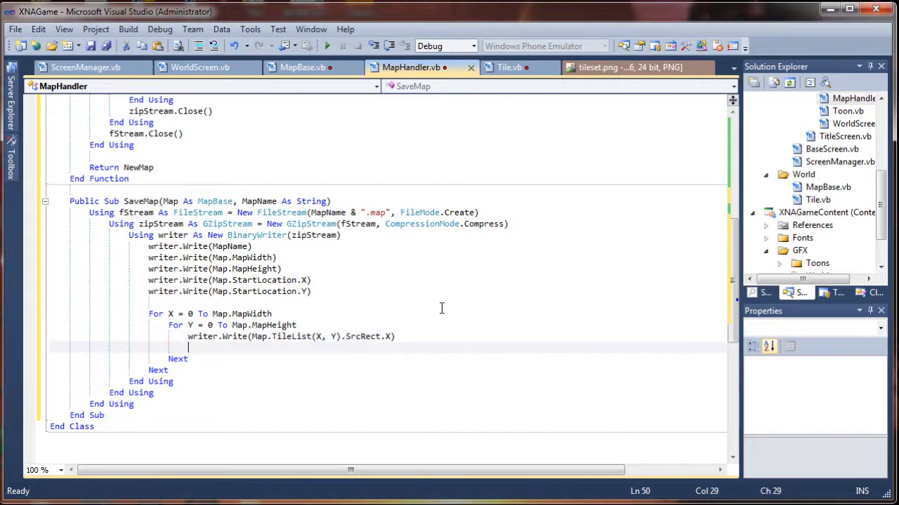
Write each tile's source rectangle Y value.
{"action": "type", "text": "writer.Write()"}
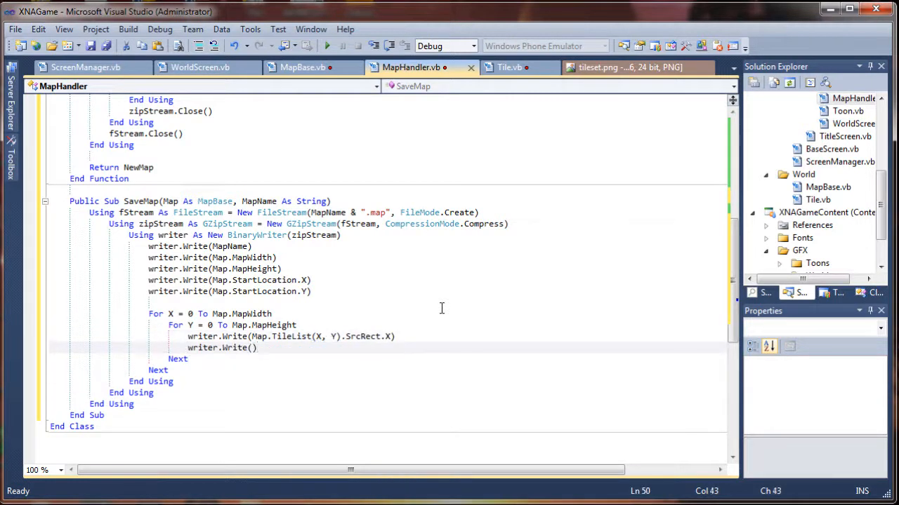
{"action": "type", "text": "Map.Tile"}
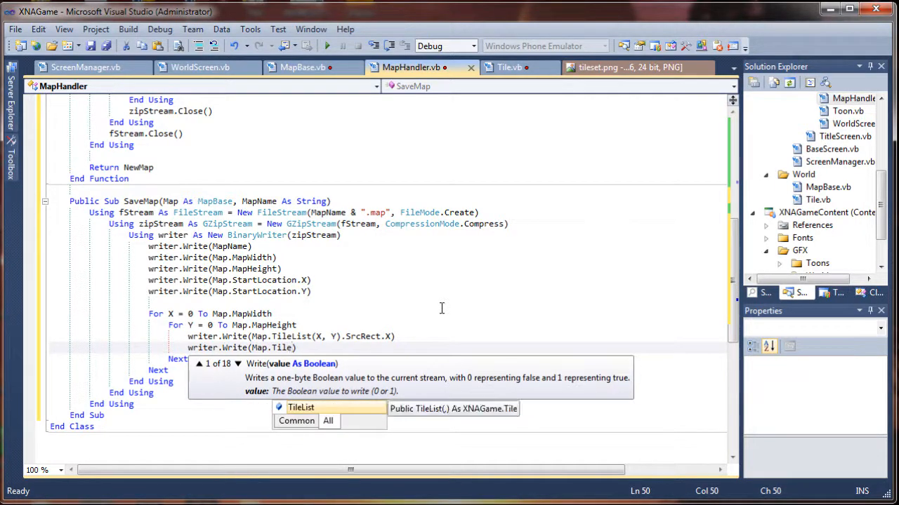
{"action": "type", "text": "("}
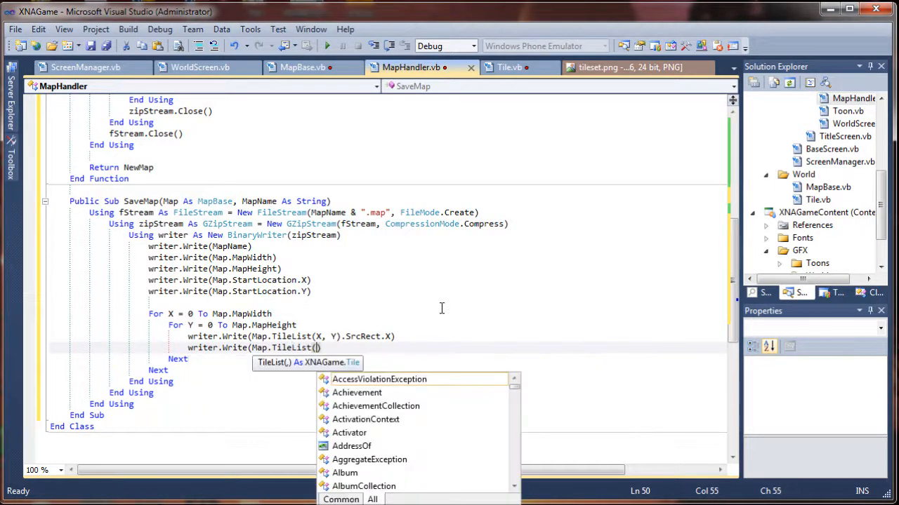
{"action": "type", "text": "X,y"}
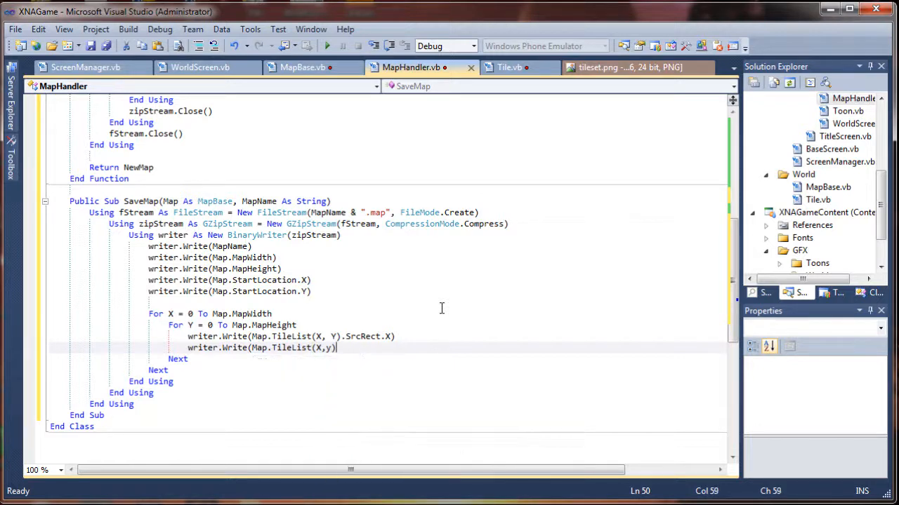
{"action": "type", "text": ","}
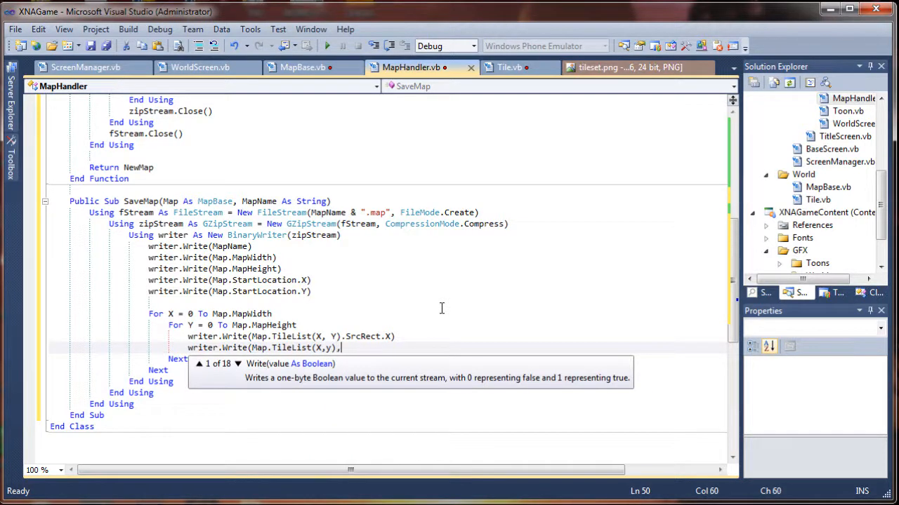
{"action": "type", "text": ".srx"}
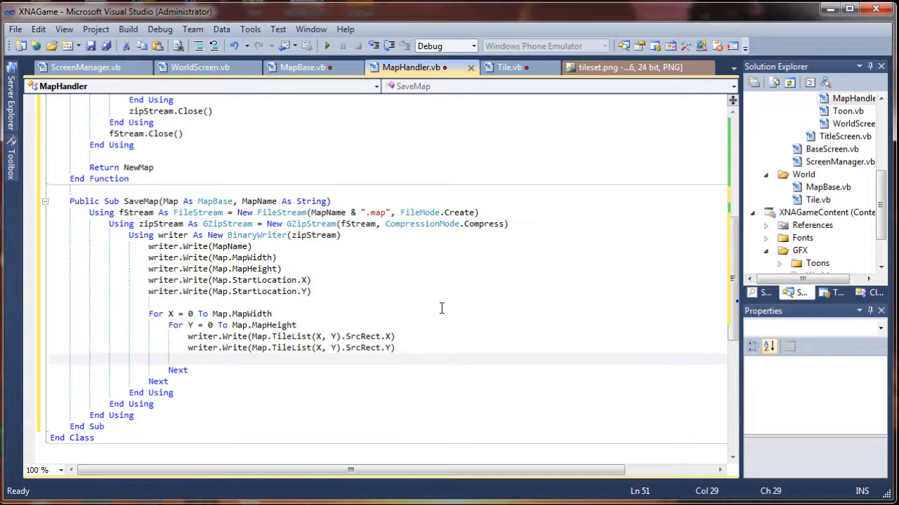
Write each tile's IsBlocked and IsStepTrigger flags.
{"action": "type", "text": "writer.Write()"}
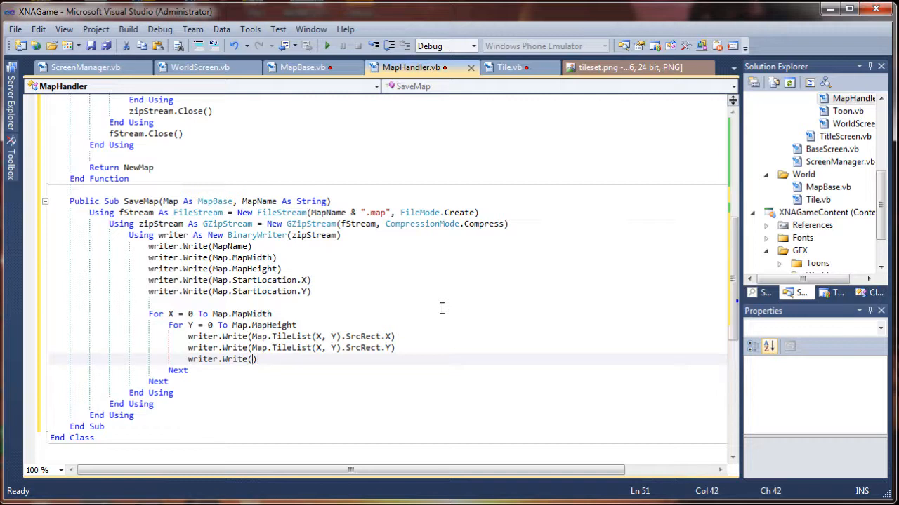
{"action": "type", "text": "Map."}
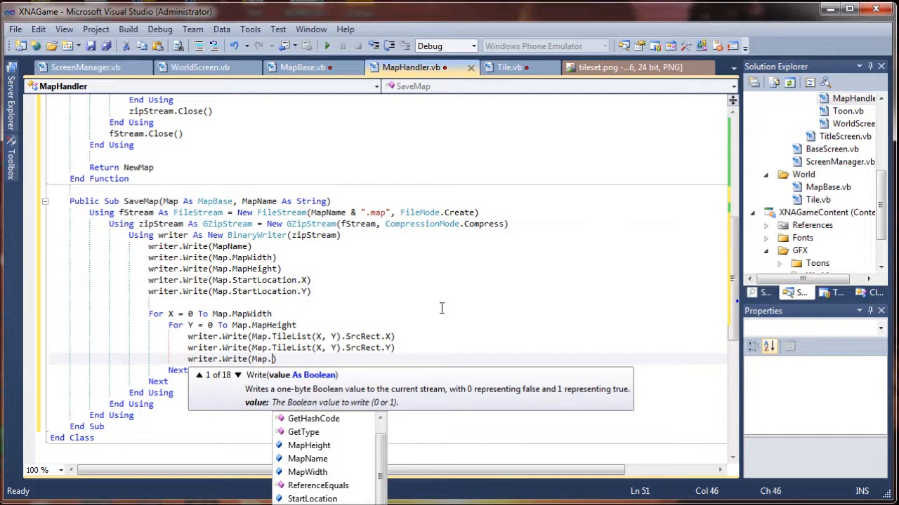
{"action": "type", "text": "tile"}
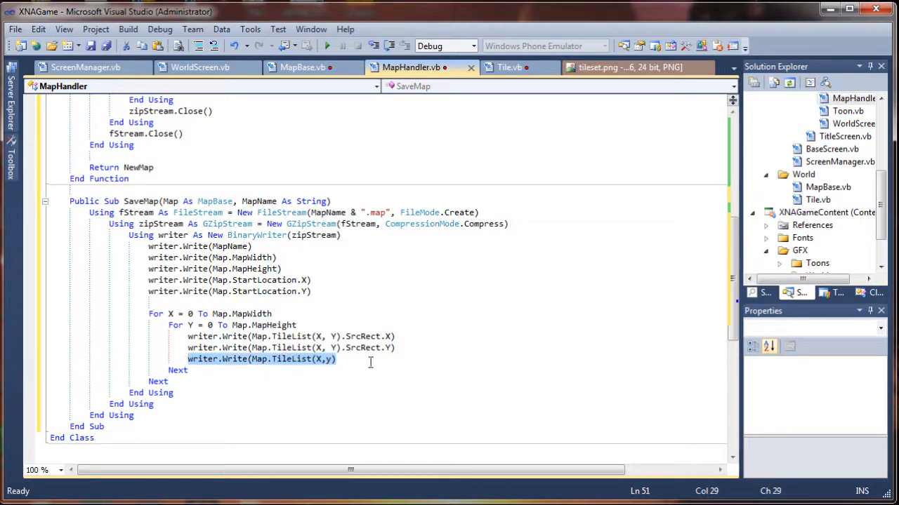
{"action": "type", "text": "."}
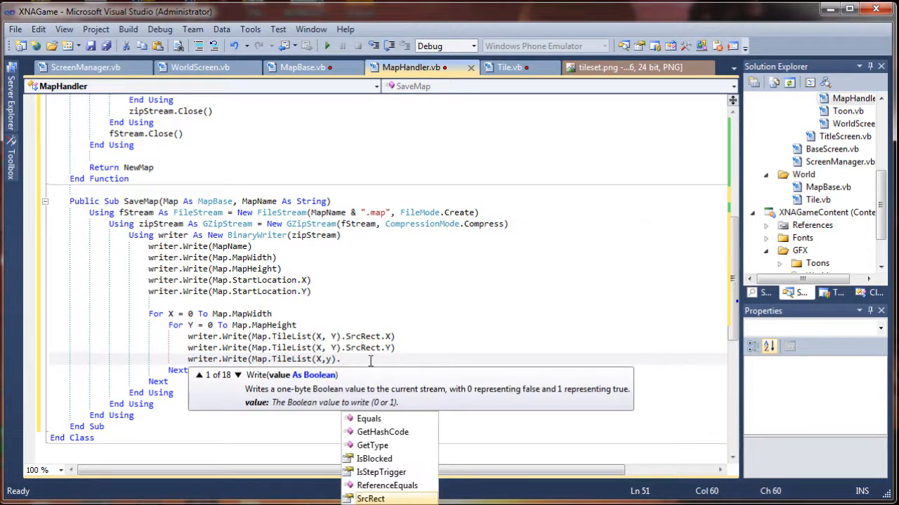
{"action": "type", "text": "IsBlocked"}
{"action": "type", "text": "writer.Write(Map.TileList(X,y"}
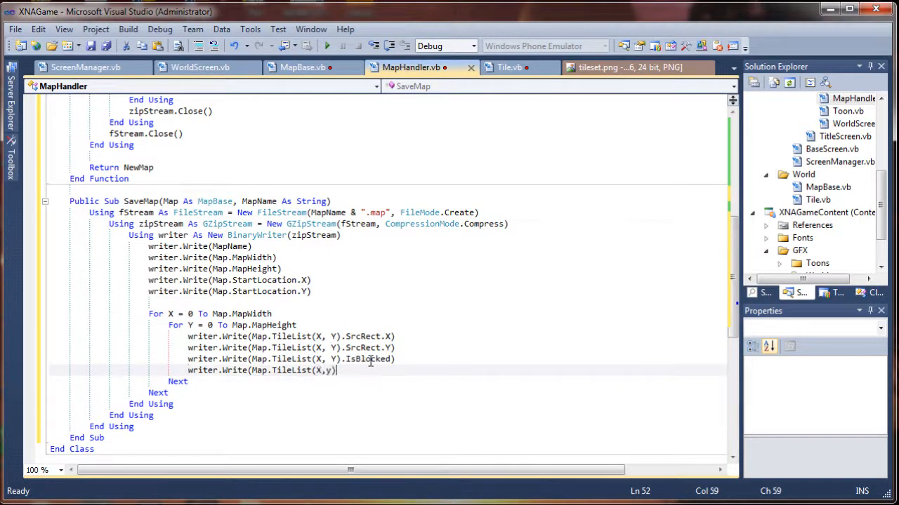
{"action": "type", "text": "."}
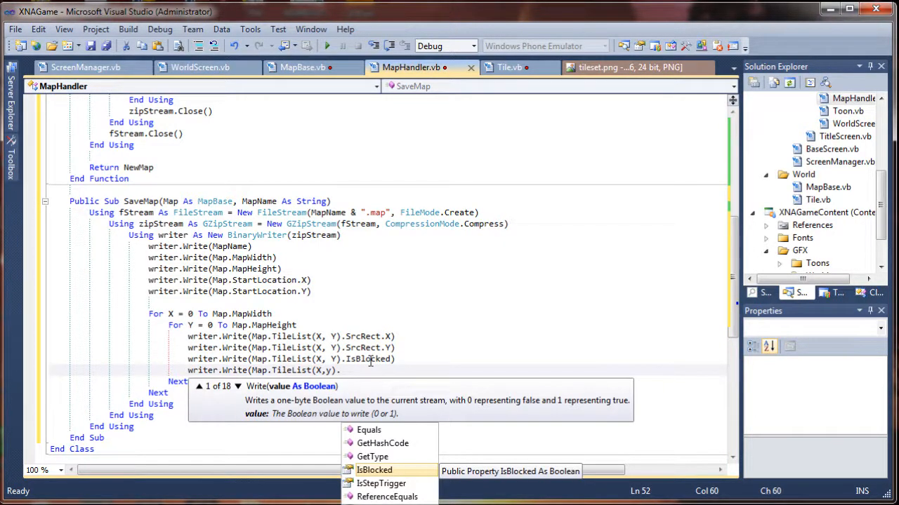
{"action": "type", "text": "isste"}
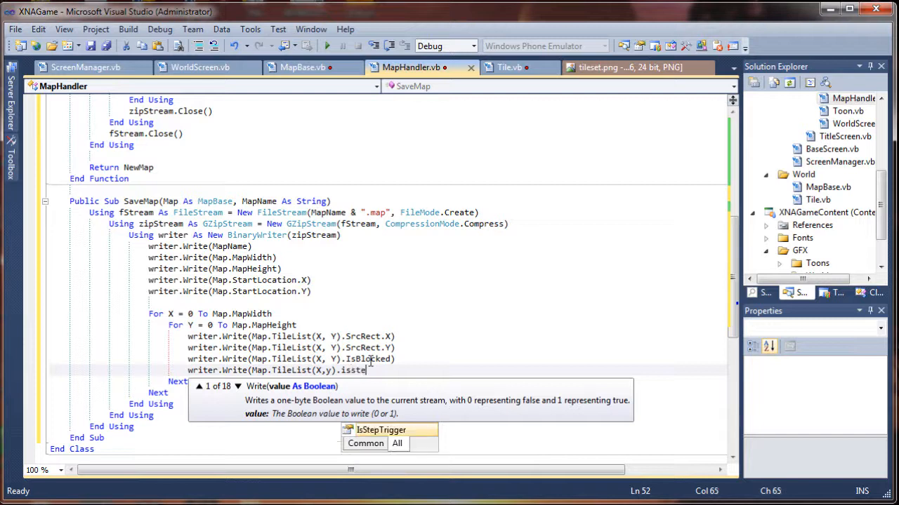
{"action": "type", "text": "pTrigger"}
{"action": "type", "text": "writer.Write(Map.TileList(X,y"}
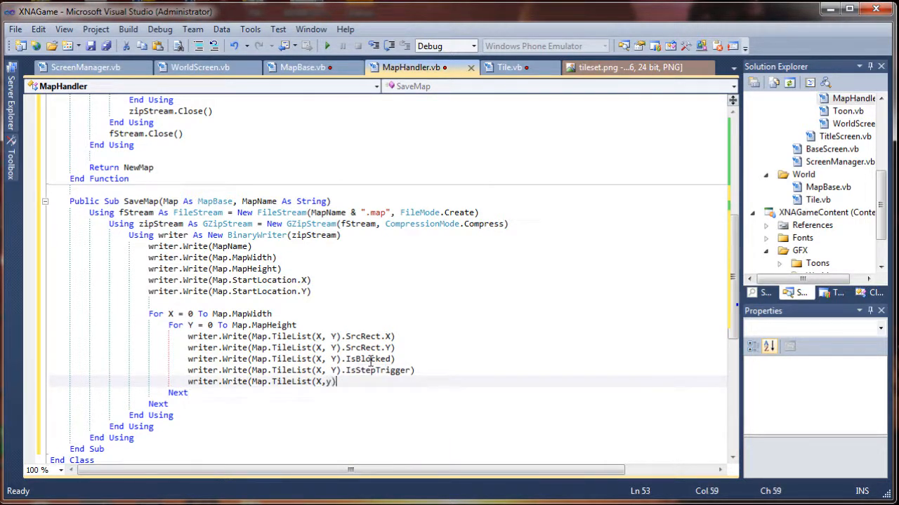
{"action": "type", "text": "."}
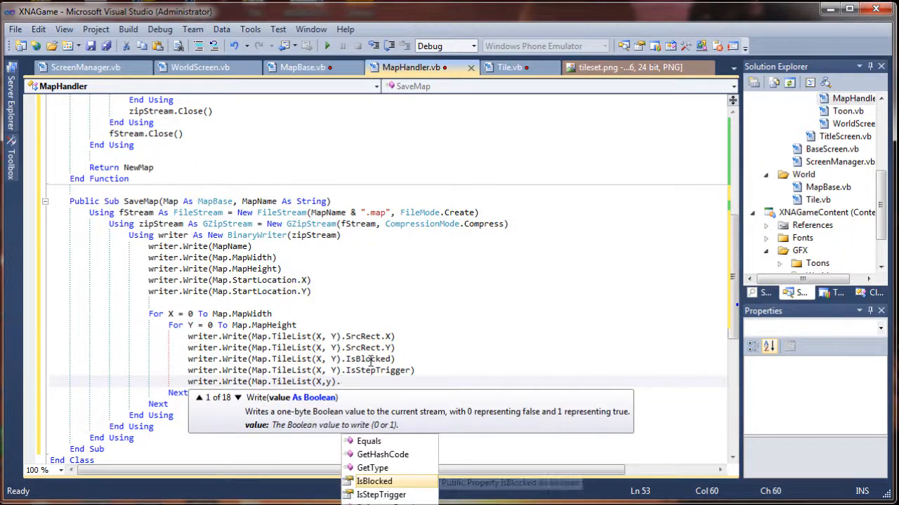
{"action": "type", "text": "triggerScript"}
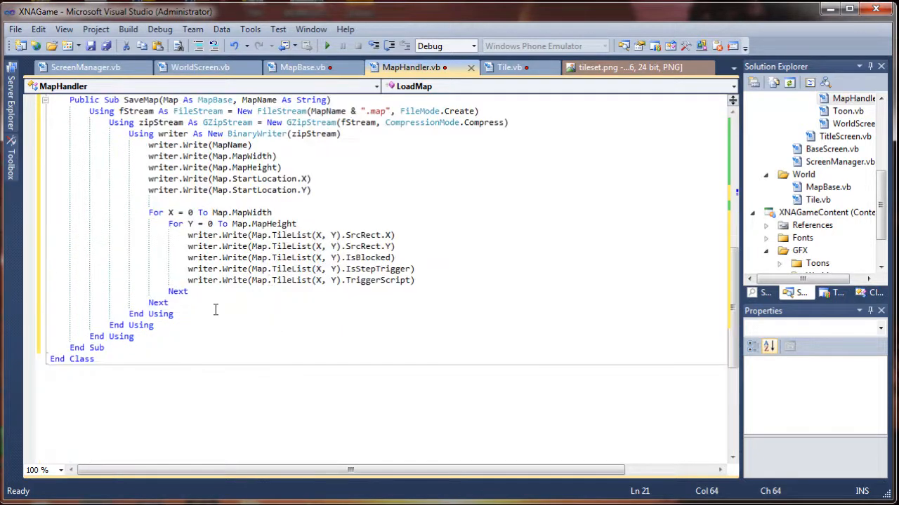
Scroll up to compare the tile writes with LoadMap's reads, then return to SaveMap.
{"action": "scroll", "scroll_direction": "up", "scroll_amount": 3}
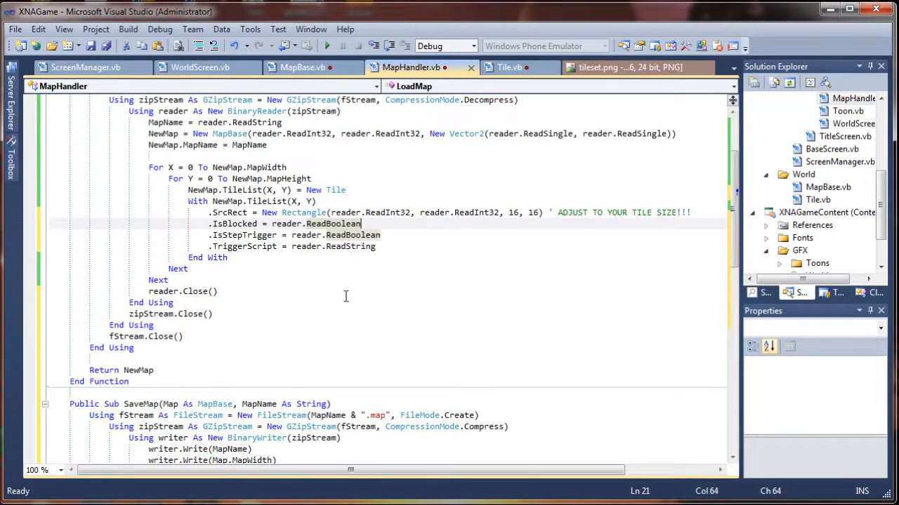
{"action": "scroll", "scroll_direction": "down", "scroll_amount": 3}
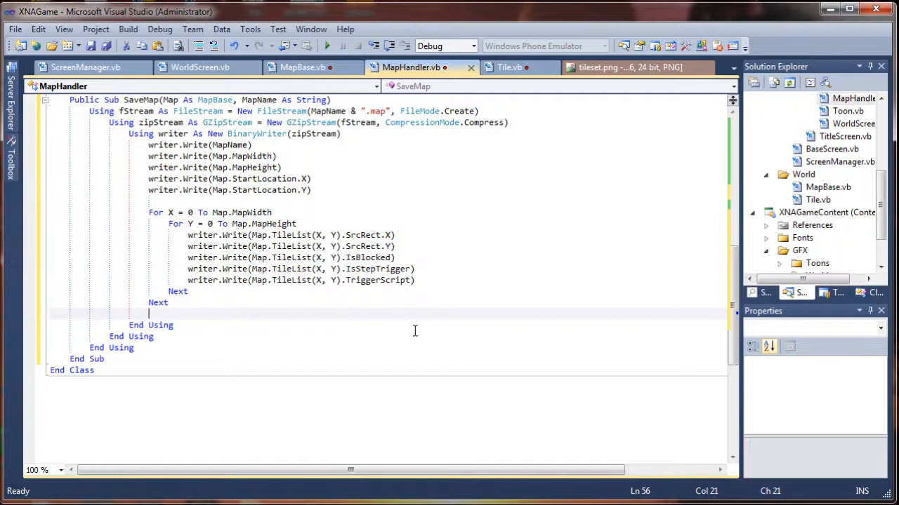
Add writer.Close(), zipStream.Close() and fStream.Close() before their End Using lines.
{"action": "type", "text": "writer."}
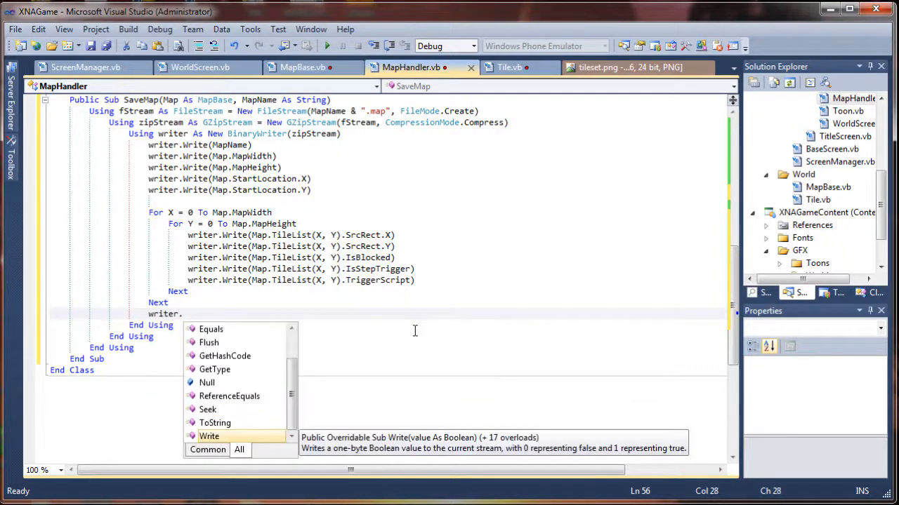
{"action": "type", "text": "close("}
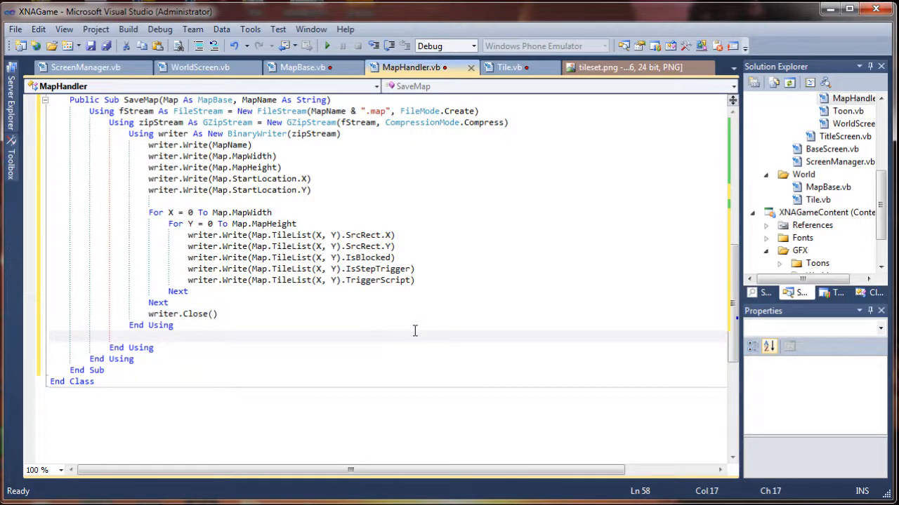
{"action": "type", "text": "zip"}
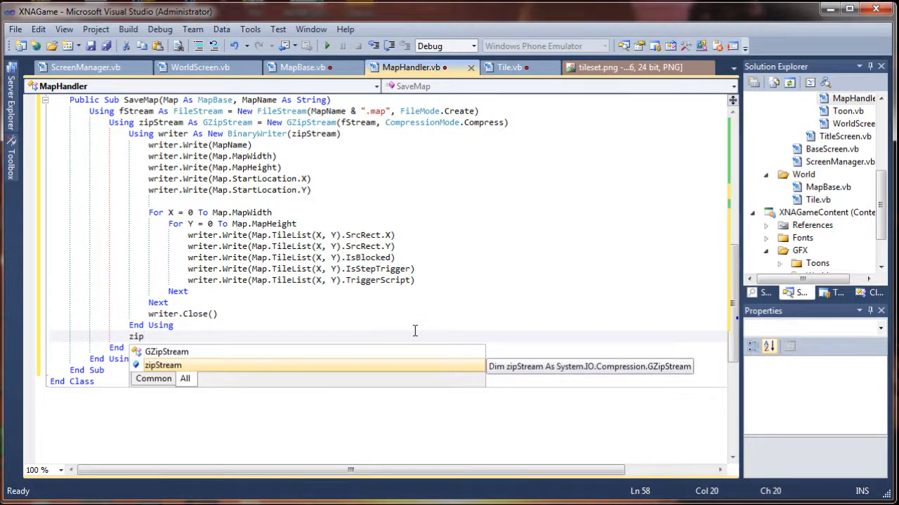
{"action": "type", "text": "Stream.close("}
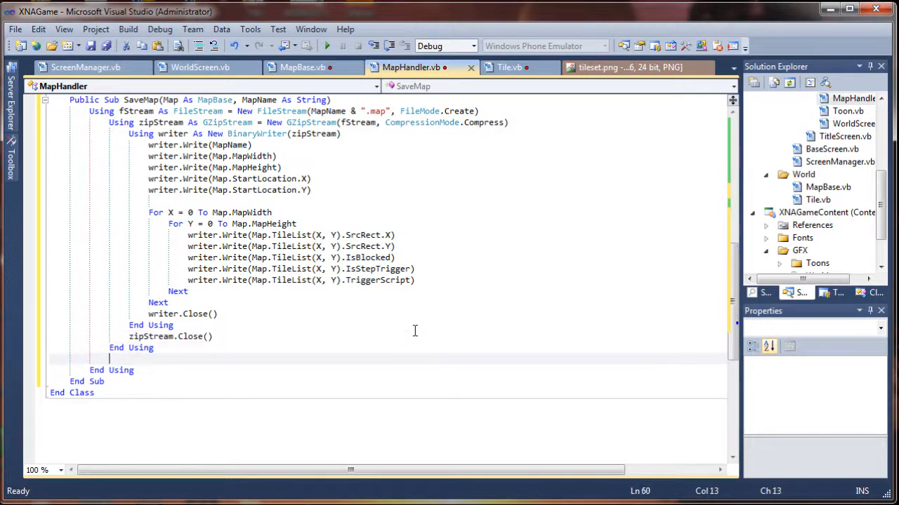
{"action": "type", "text": "s"}
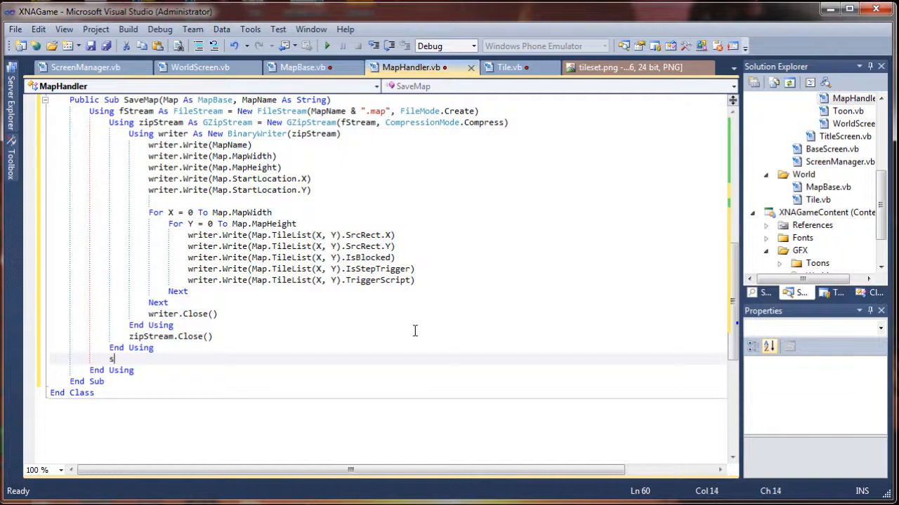
{"action": "type", "text": "f"}
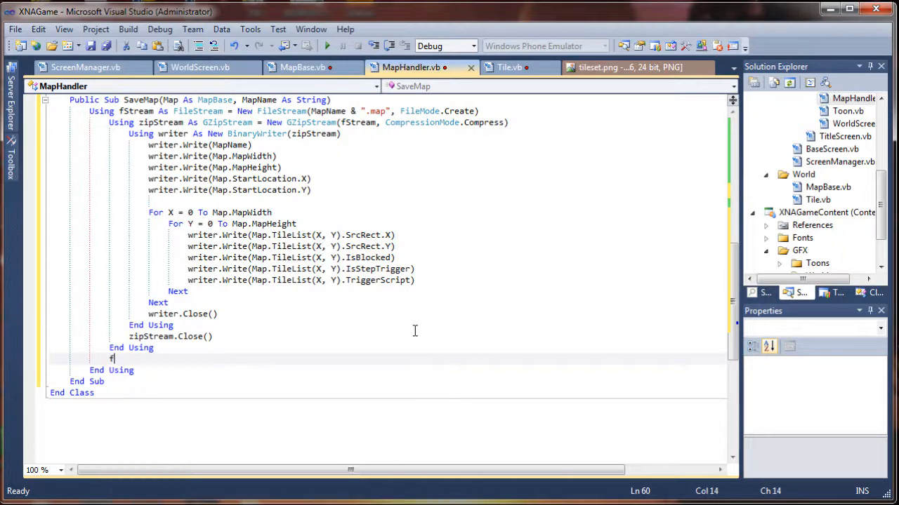
{"action": "type", "text": "Stream."}
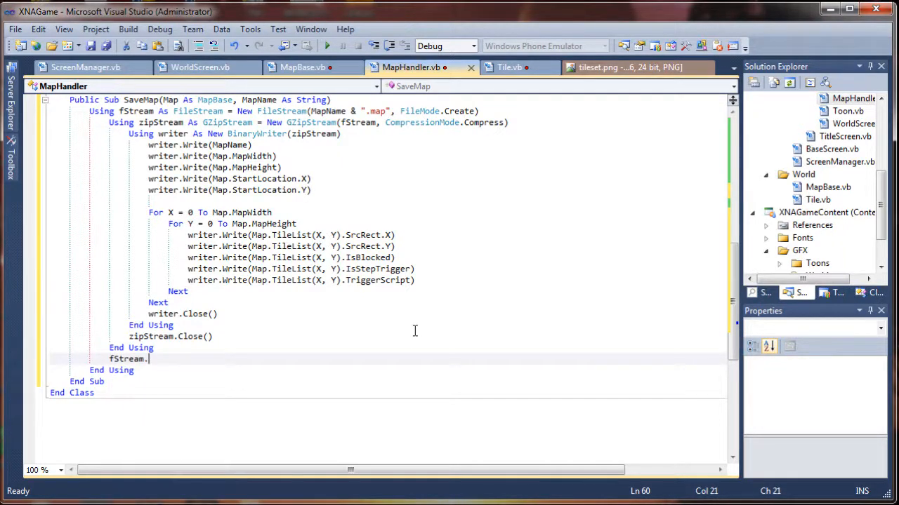
{"action": "type", "text": "Close"}
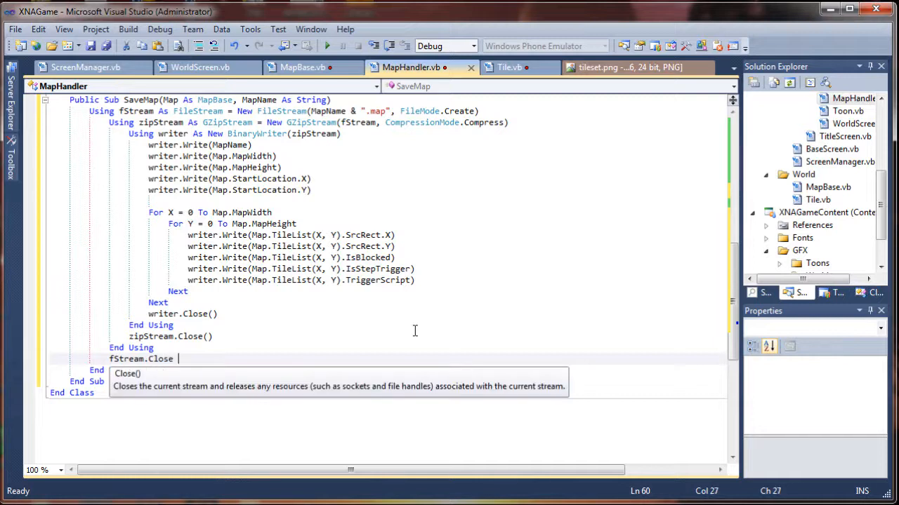
{"action": "type", "text": "()"}
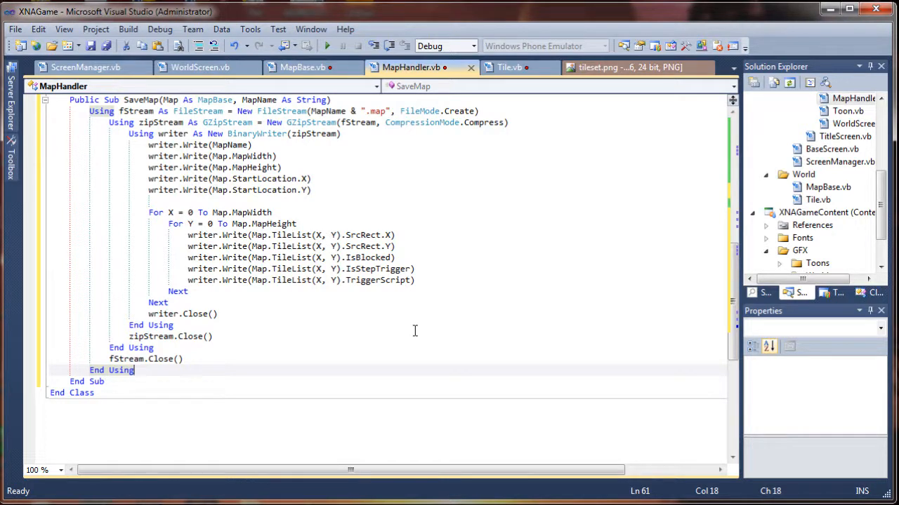
{"action": "key", "text": "enter"}
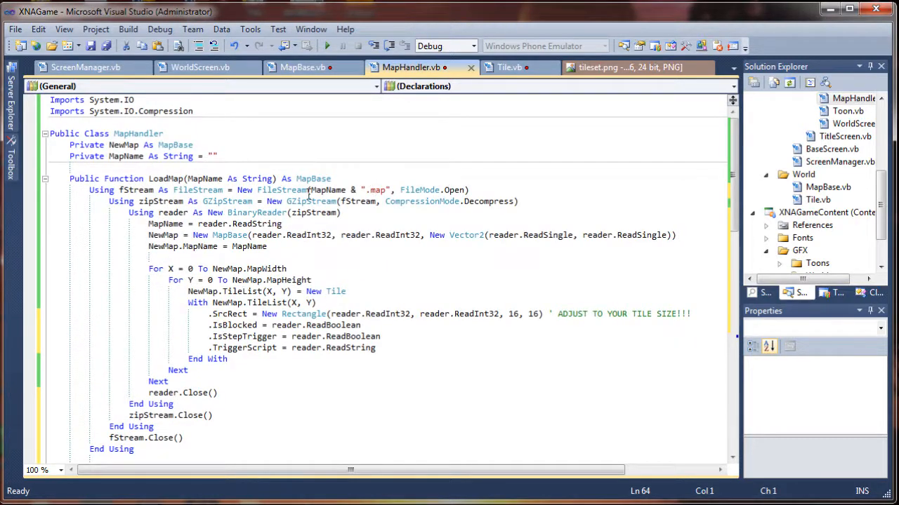
{"action": "mouse_move", "coordinate": [328, 190]}
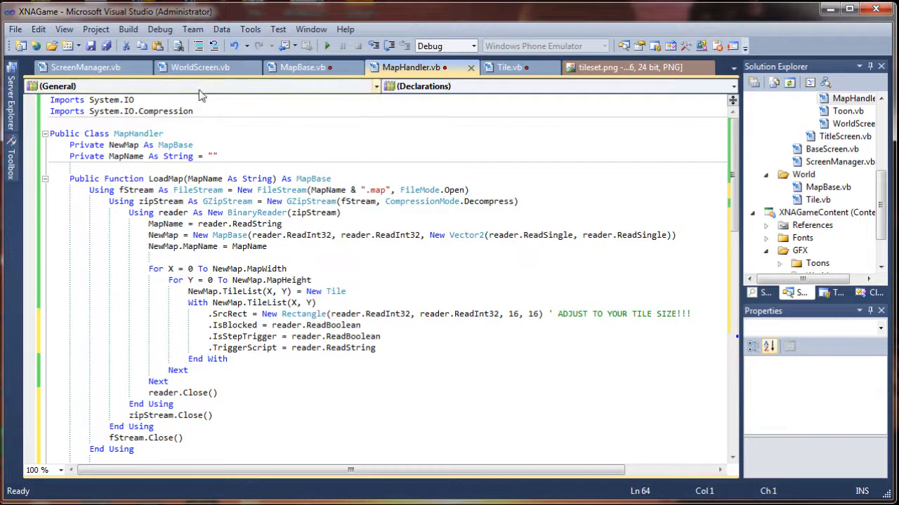
Scroll WorldScreen.vb down to FetchTileSource and select sRect in its Water case.
{"action": "left_click", "coordinate": [200, 67]}
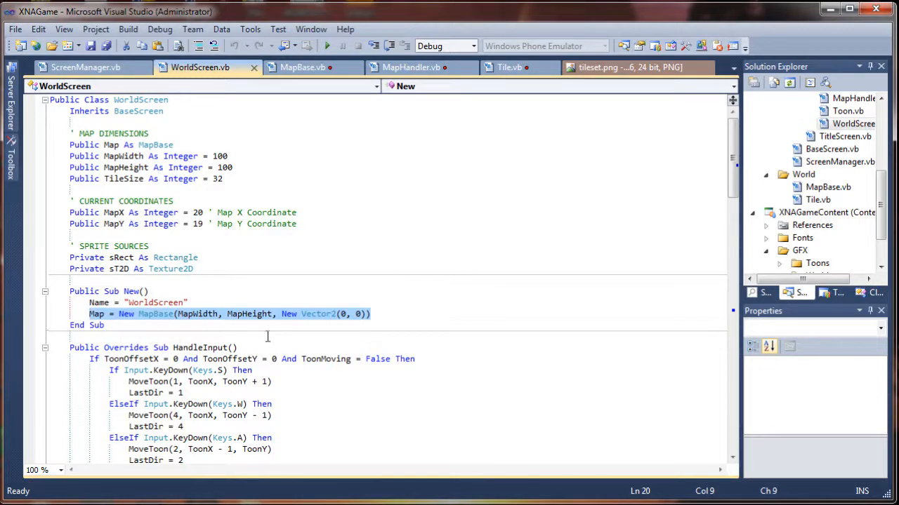
{"action": "scroll", "scroll_direction": "down", "scroll_amount": 3}
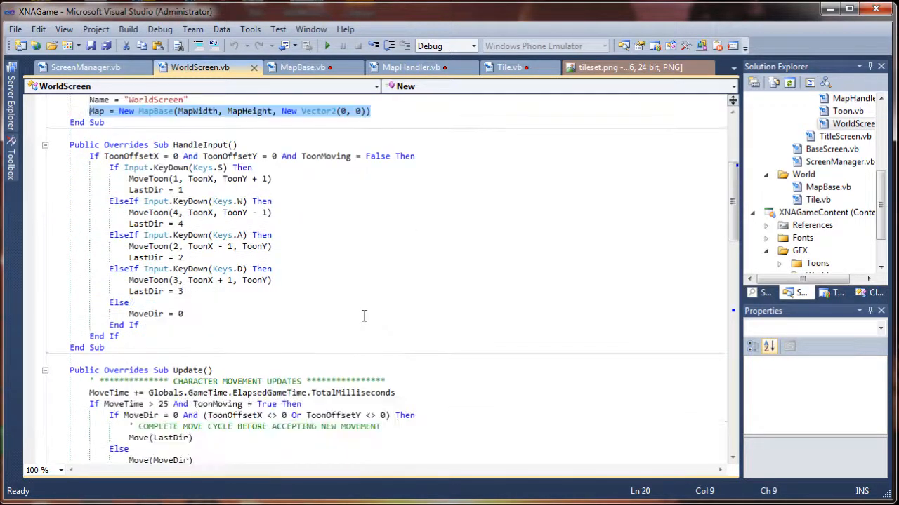
{"action": "scroll", "scroll_direction": "down", "scroll_amount": 3}
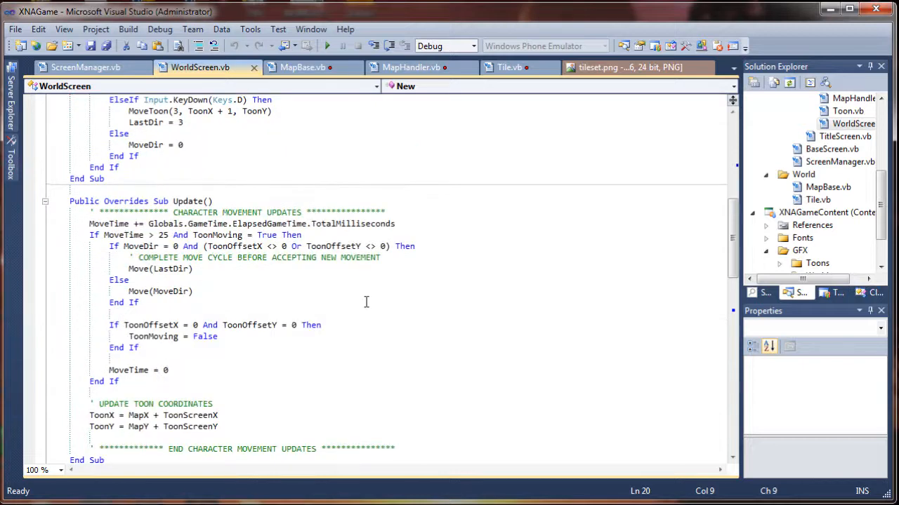
{"action": "scroll", "scroll_direction": "down", "scroll_amount": 3}
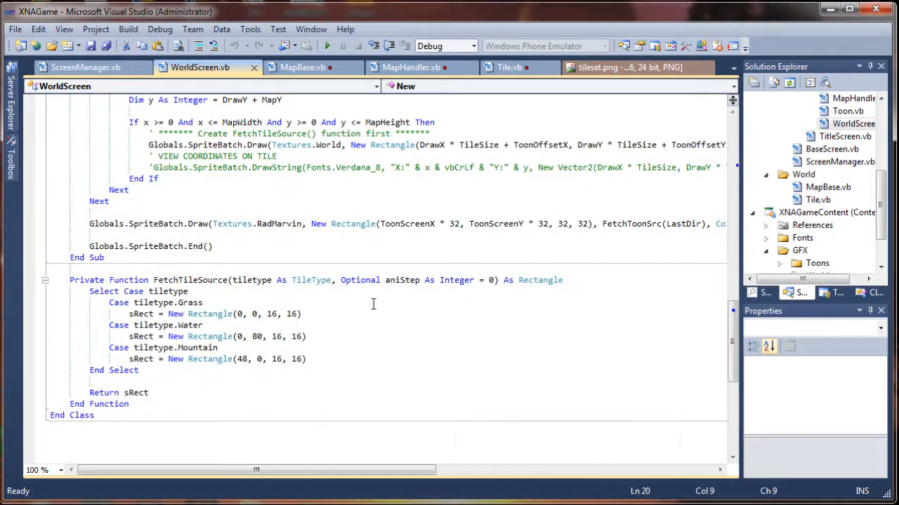
{"action": "mouse_move", "coordinate": [275, 275]}
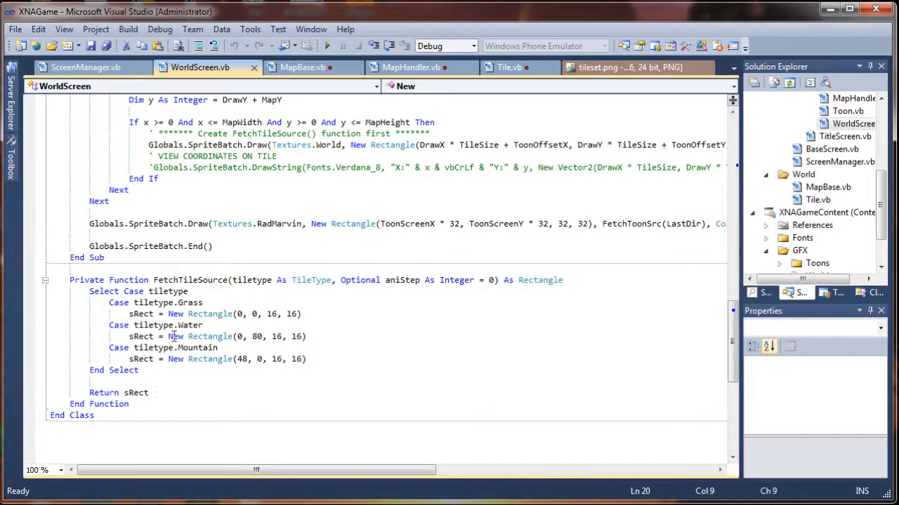
{"action": "left_click", "coordinate": [200, 303]}
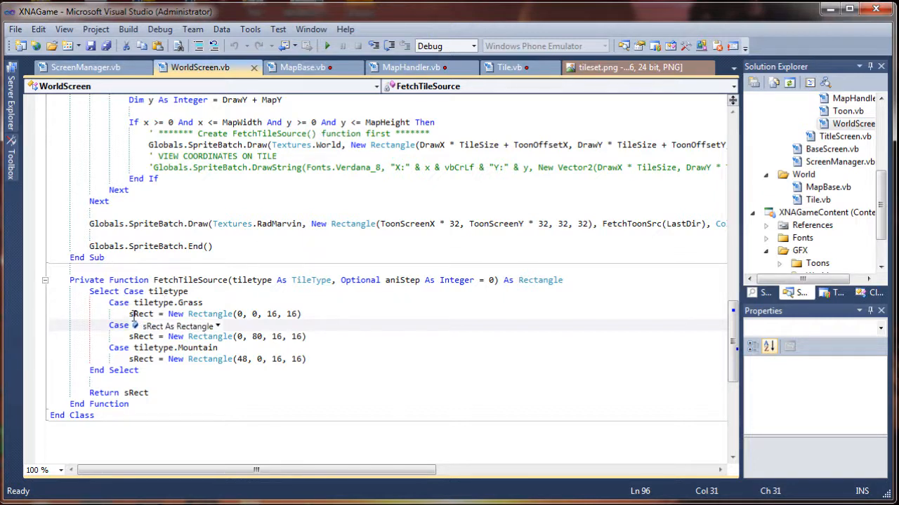
{"action": "double_click", "coordinate": [141, 313]}
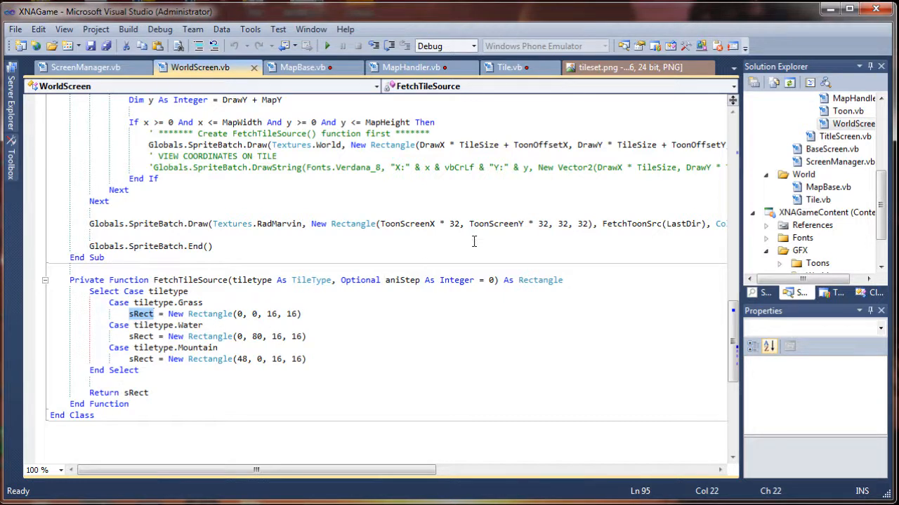
{"action": "scroll", "scroll_direction": "right", "scroll_amount": 3}
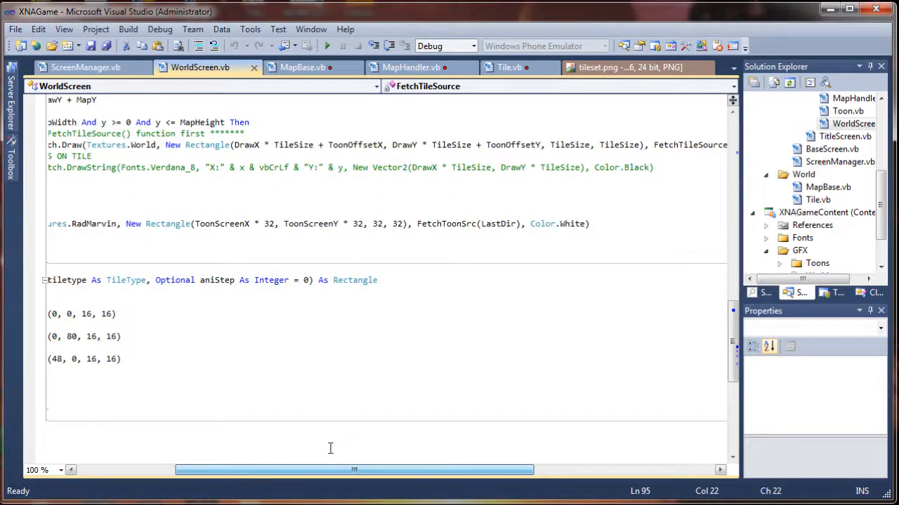